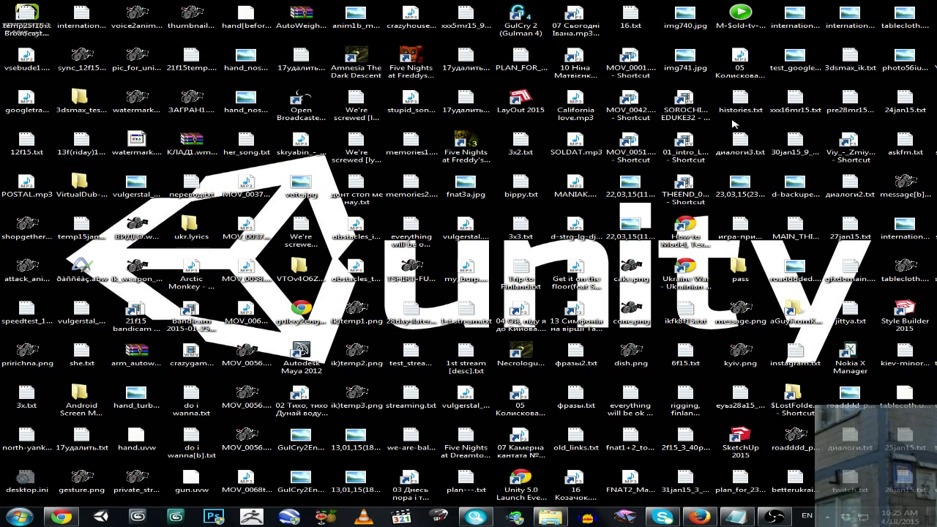
Launch Paint from the Start menu to get a blank canvas
left_click(27, 478)
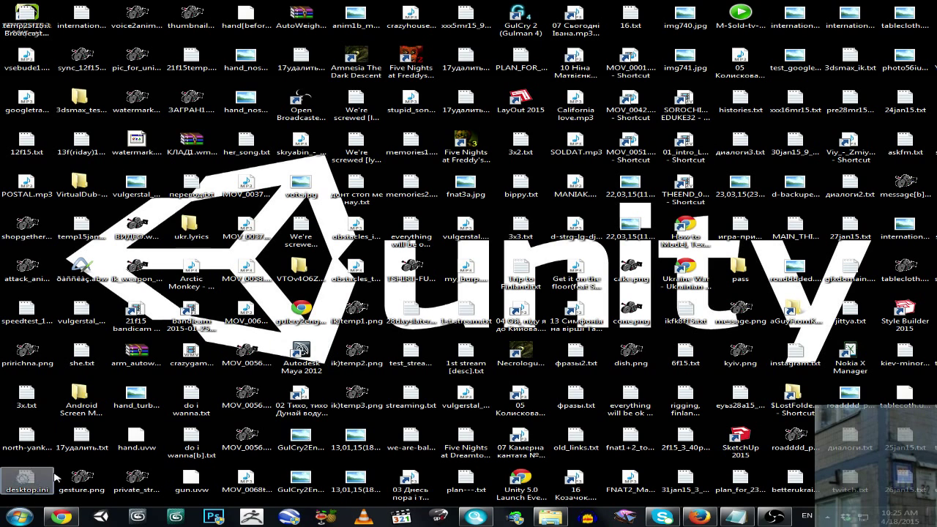
left_click(27, 514)
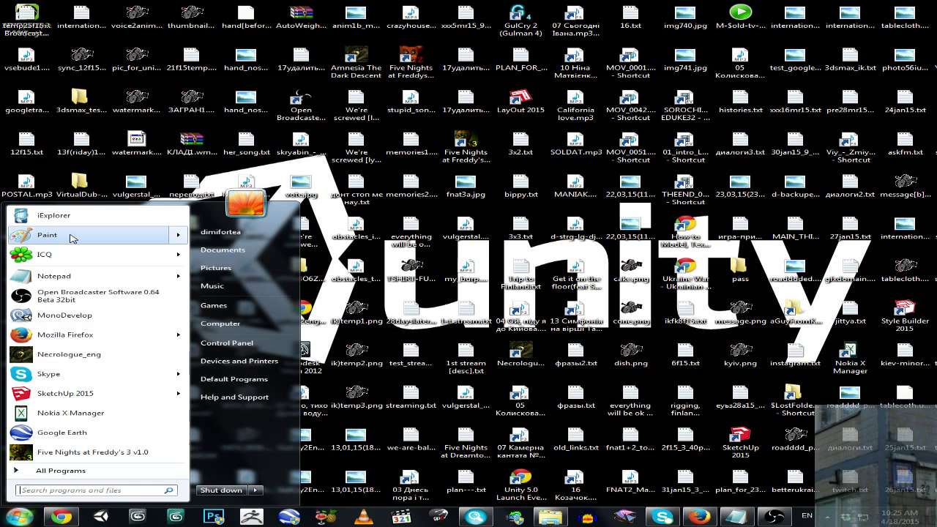
left_click(47, 235)
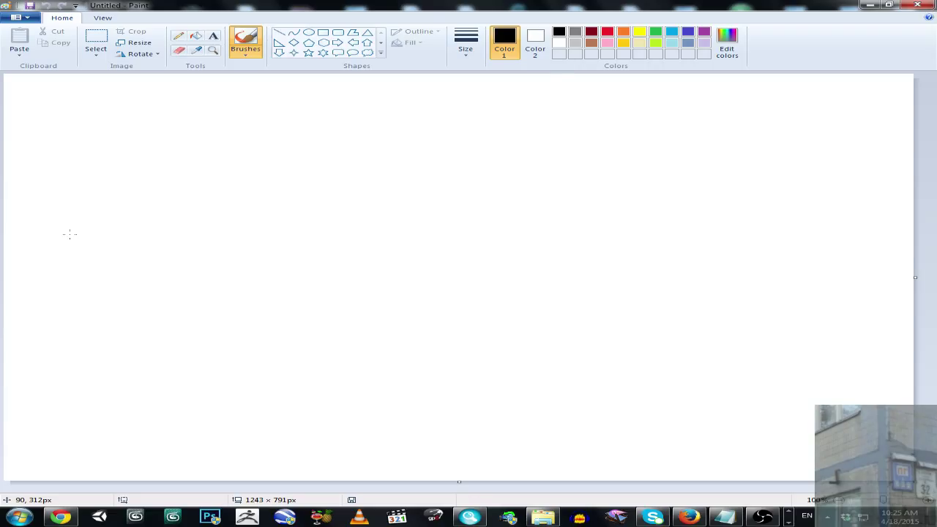
Draw the blue card outline with the thickest brush stroke
left_click(464, 37)
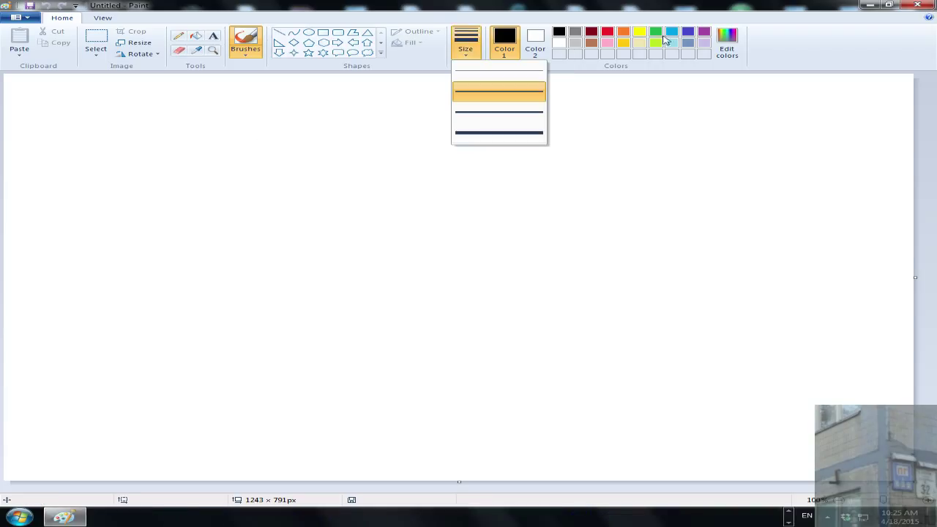
mouse_move(476, 138)
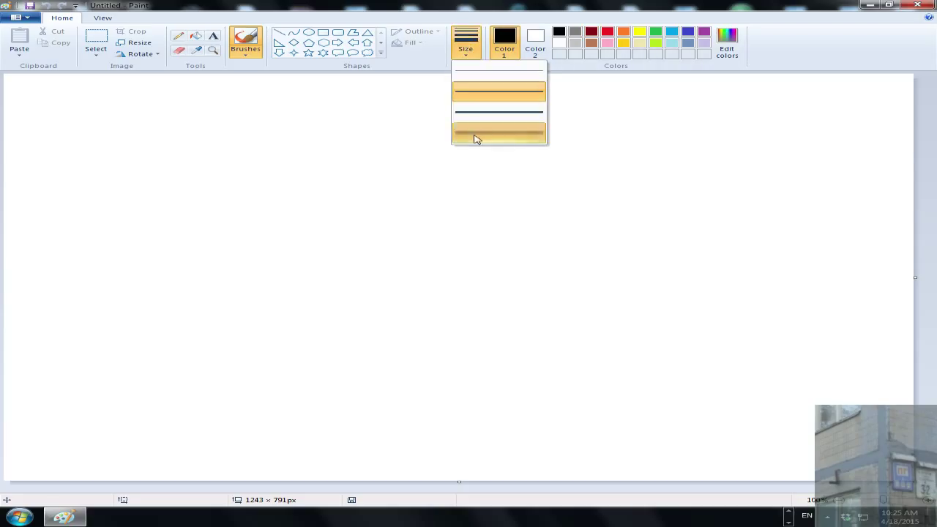
left_click(669, 32)
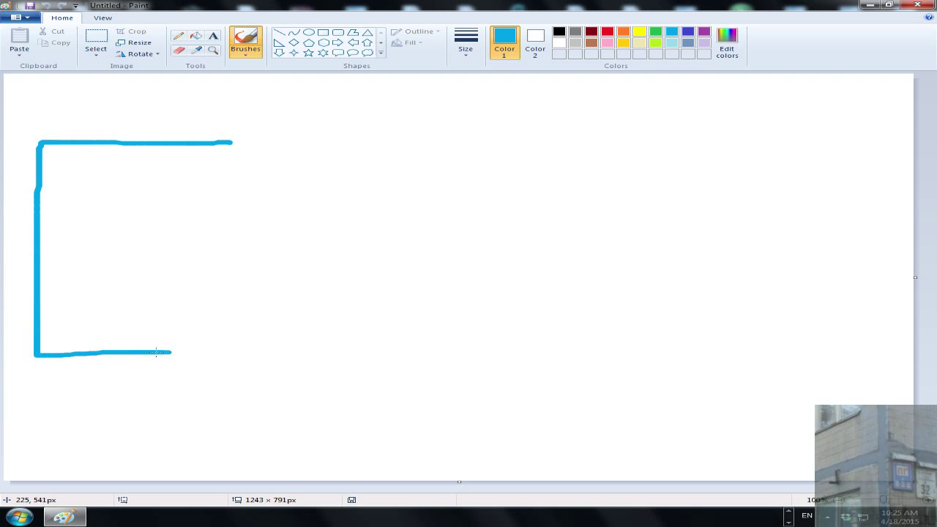
left_click_drag(233, 144, 261, 351)
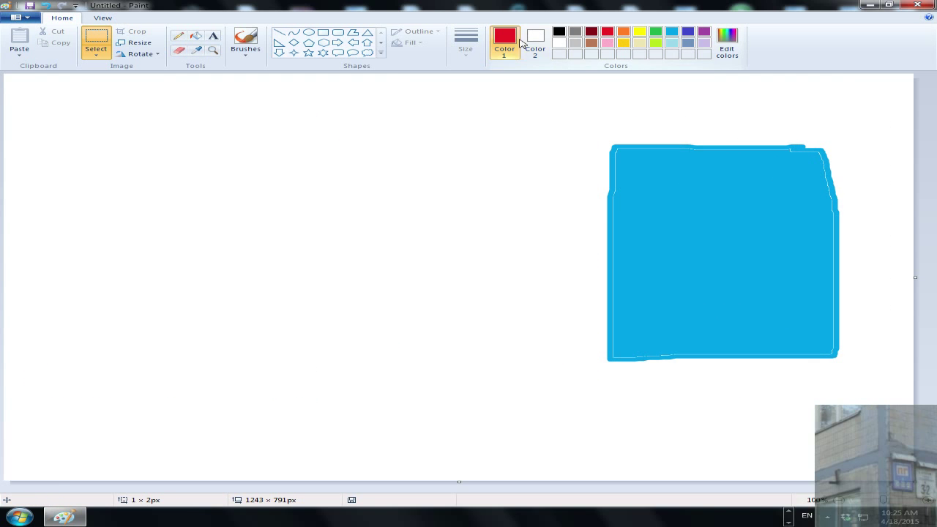
left_click(467, 37)
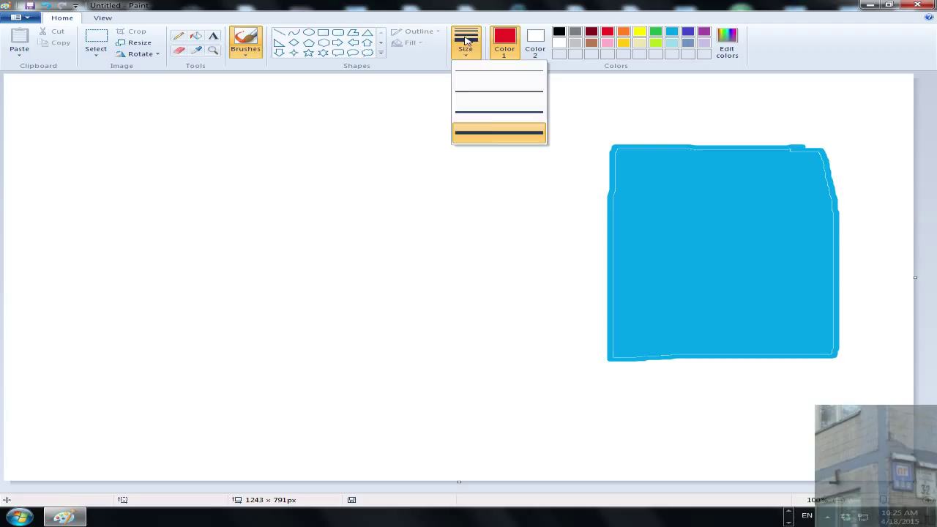
left_click(498, 131)
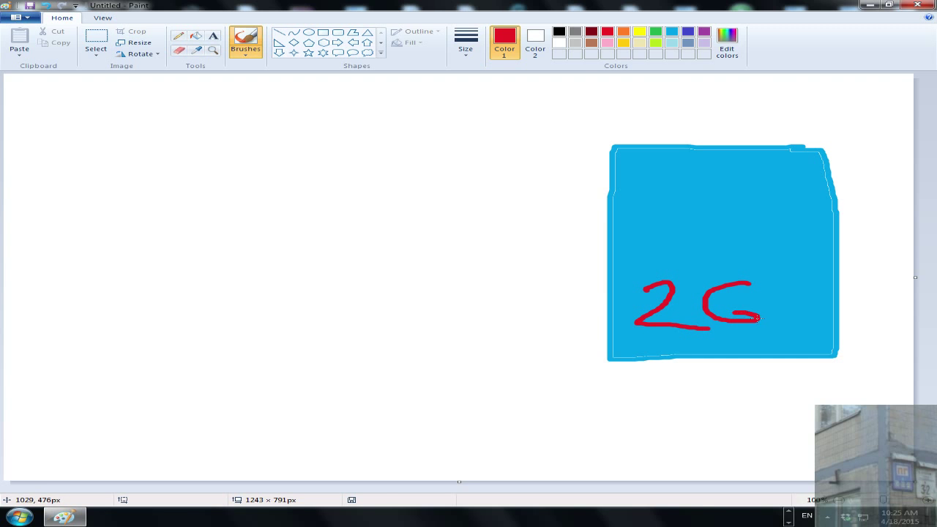
Write 2GB in red and draw a dark blue label box near the card's top
left_click_drag(762, 292, 798, 315)
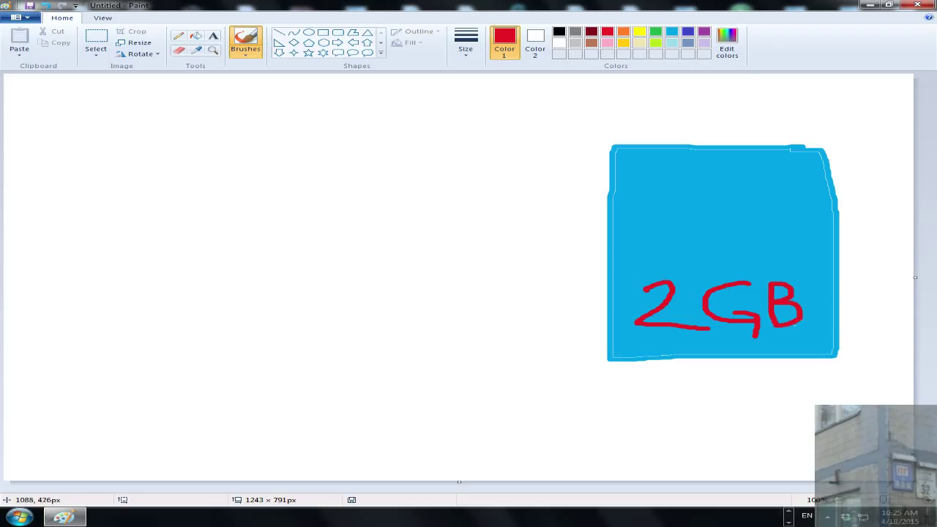
left_click(703, 32)
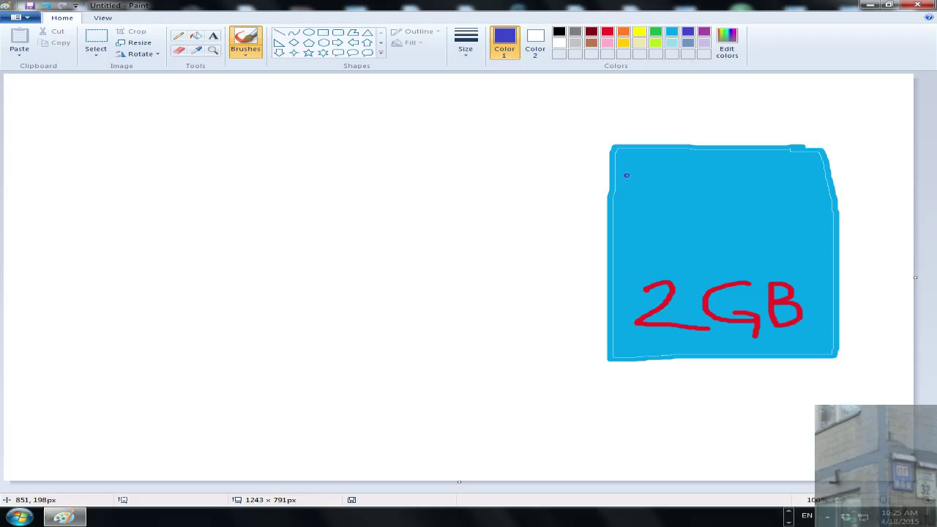
left_click_drag(624, 175, 806, 220)
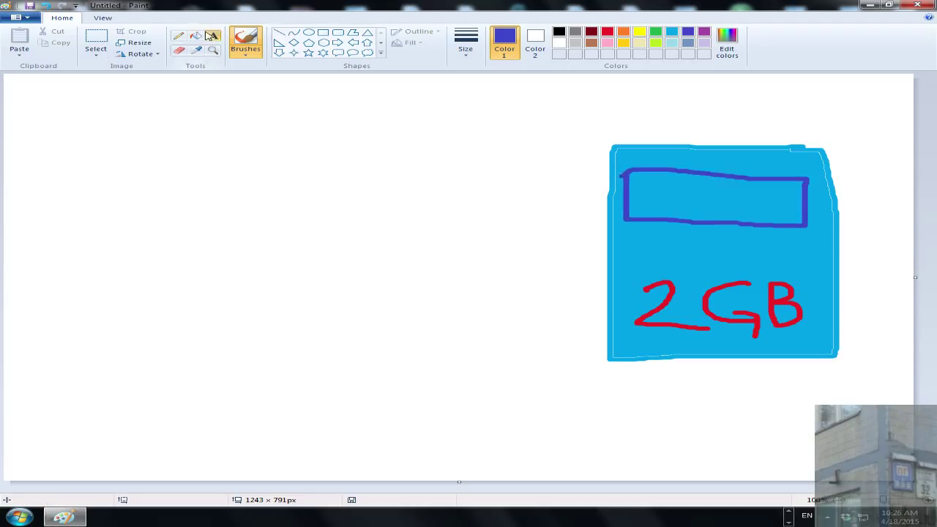
left_click(211, 36)
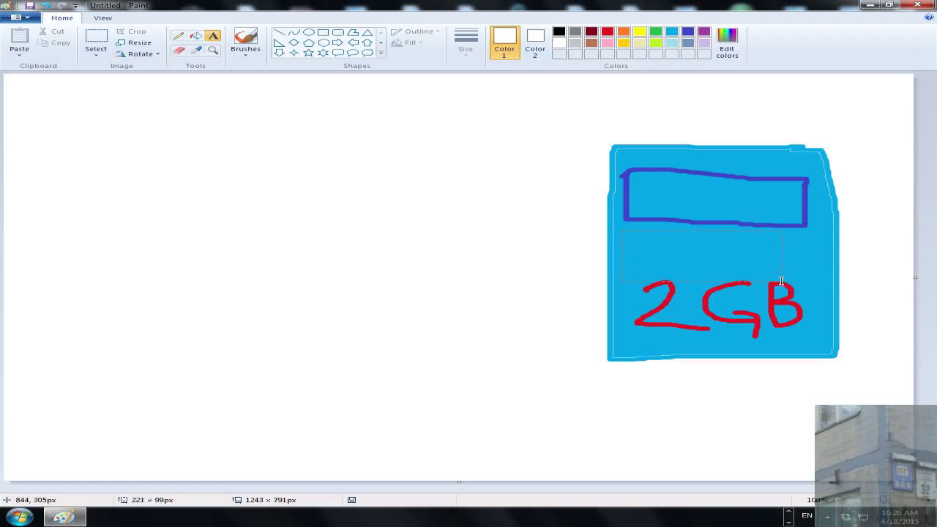
Type the text 'dropBox' on the card and hand-write 1.1 in the label box
type("dro")
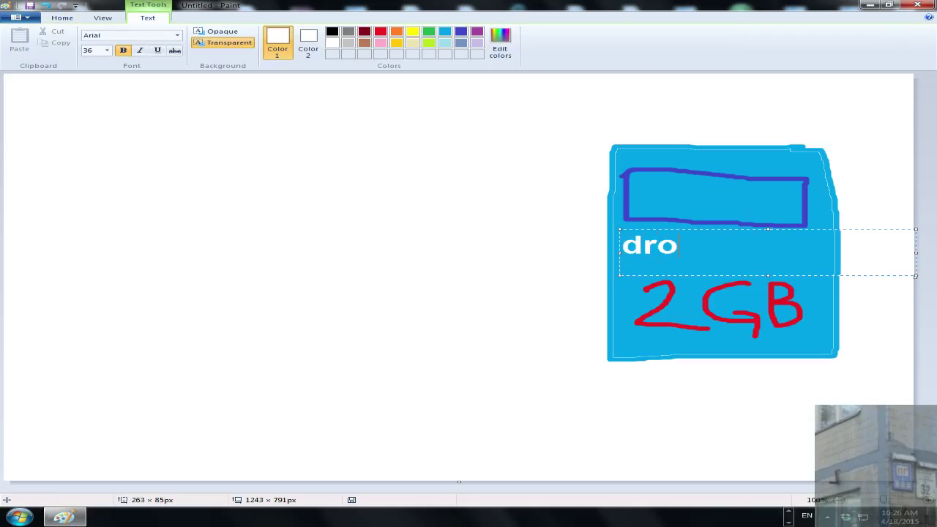
type("pB")
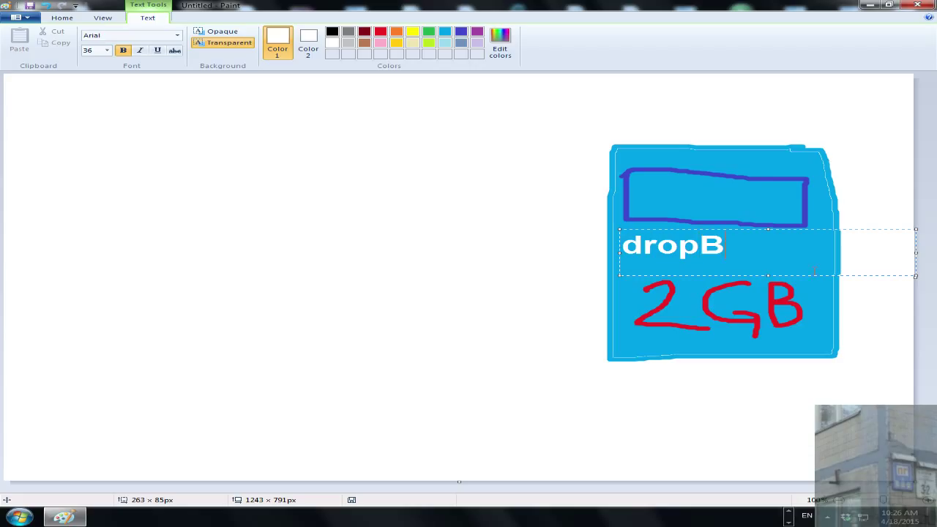
type("ox")
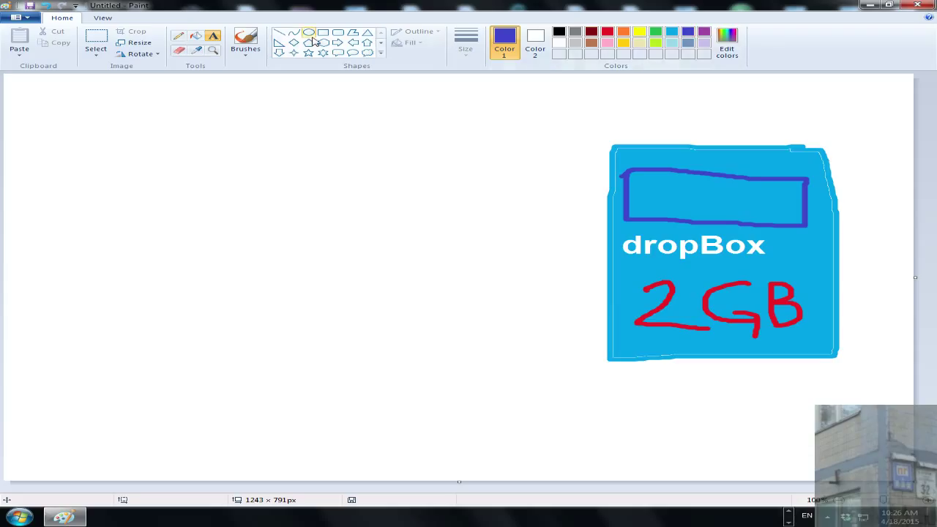
left_click(462, 41)
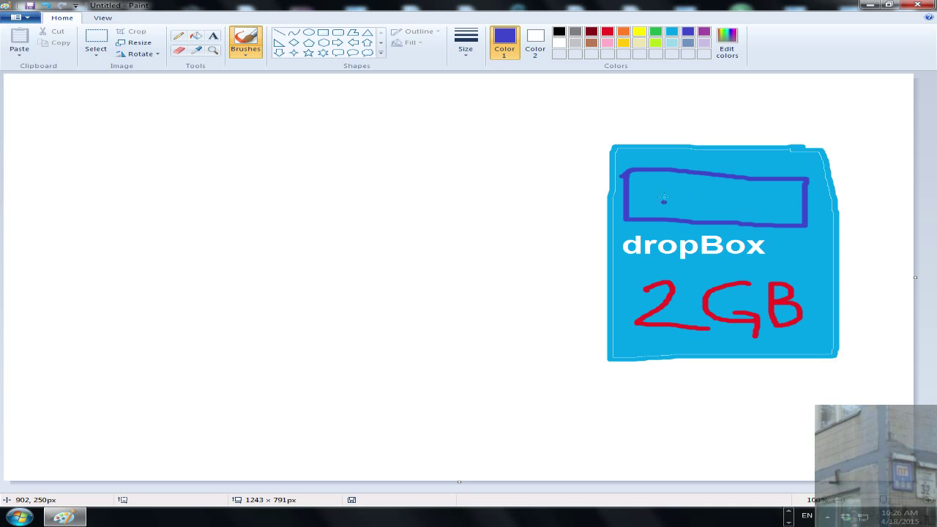
mouse_move(785, 219)
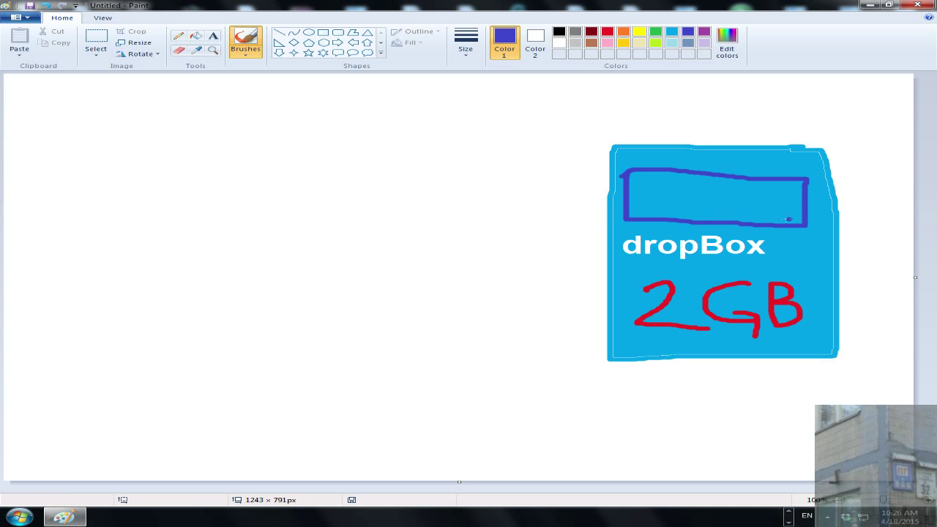
mouse_move(642, 192)
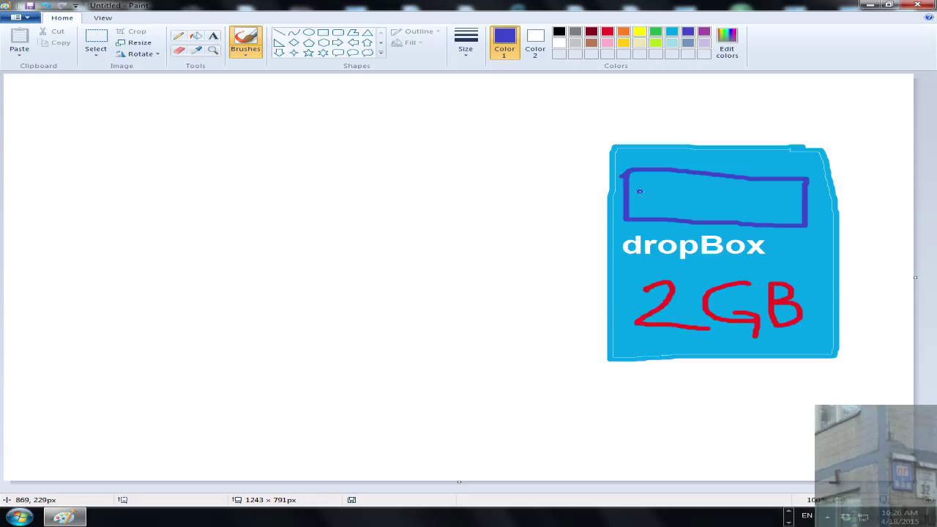
mouse_move(641, 197)
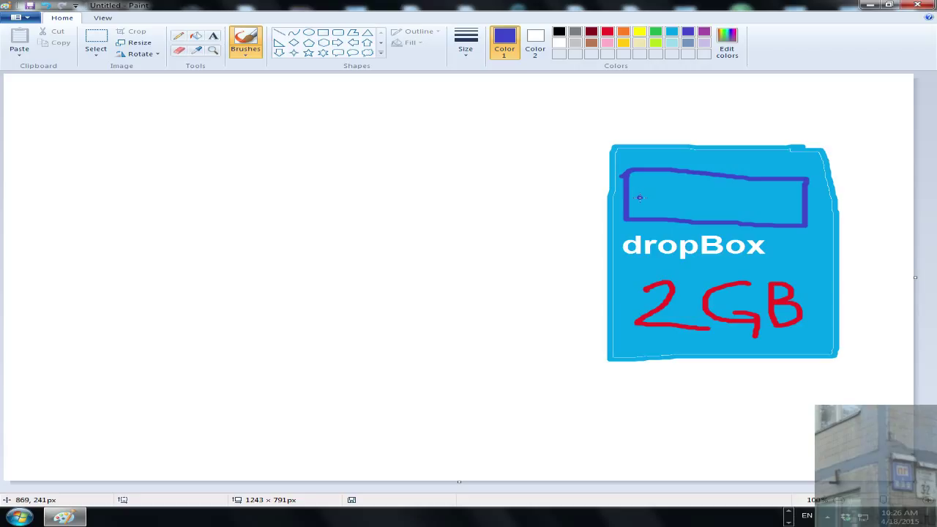
left_click_drag(647, 187, 656, 208)
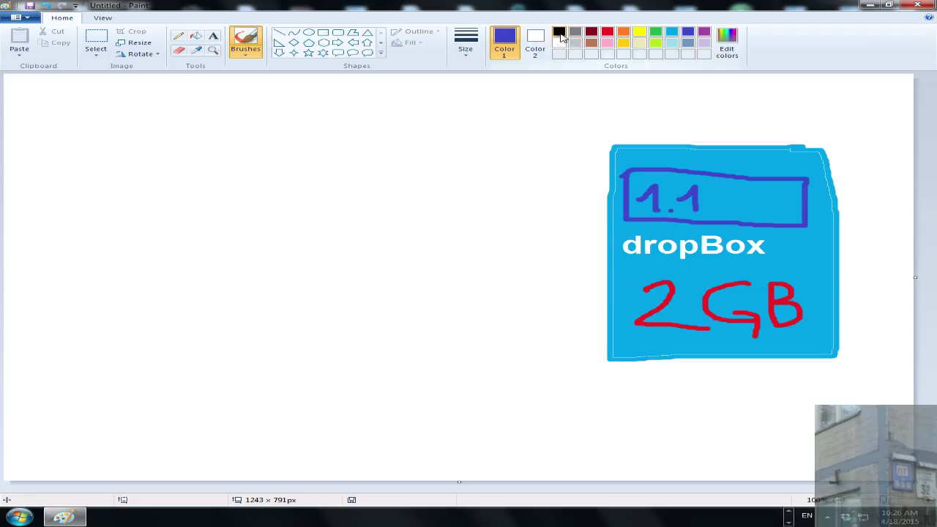
Draw a black box on the left, write 1.01 underlined and a check mark
left_click_drag(293, 124, 47, 340)
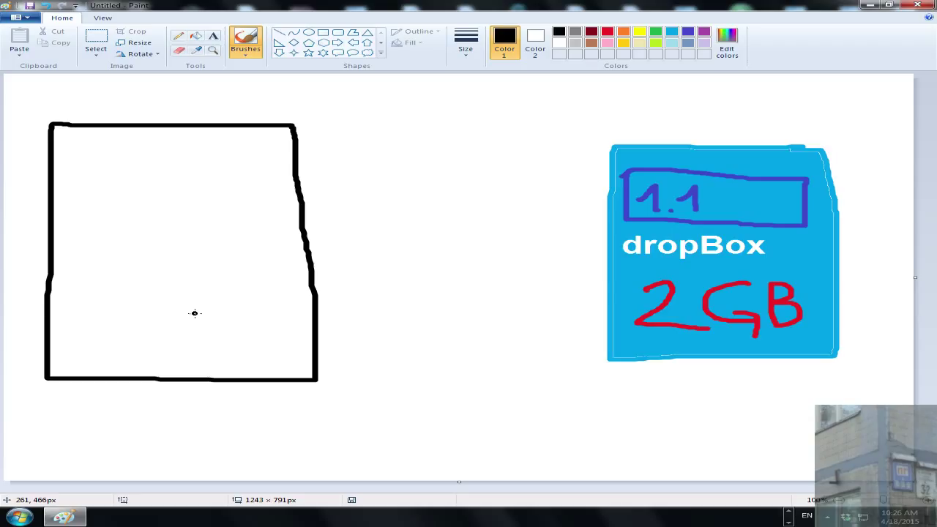
mouse_move(193, 313)
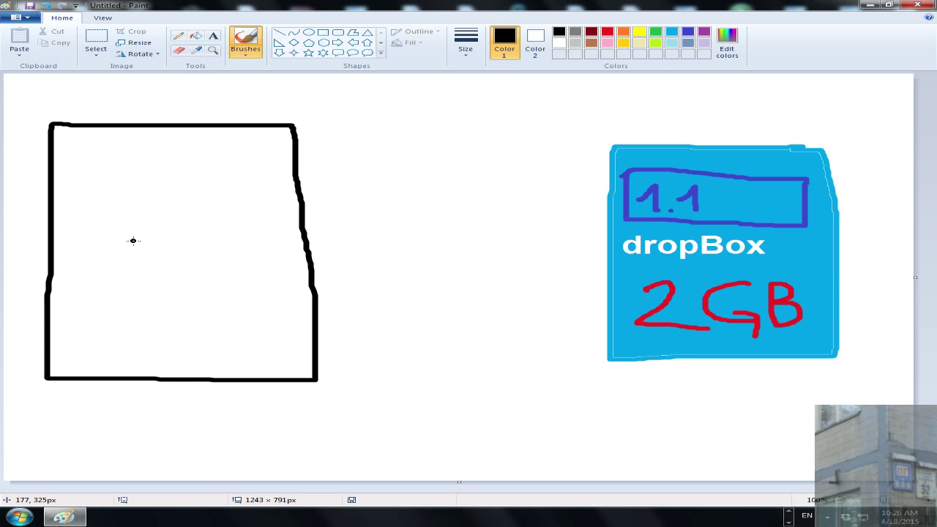
mouse_move(123, 170)
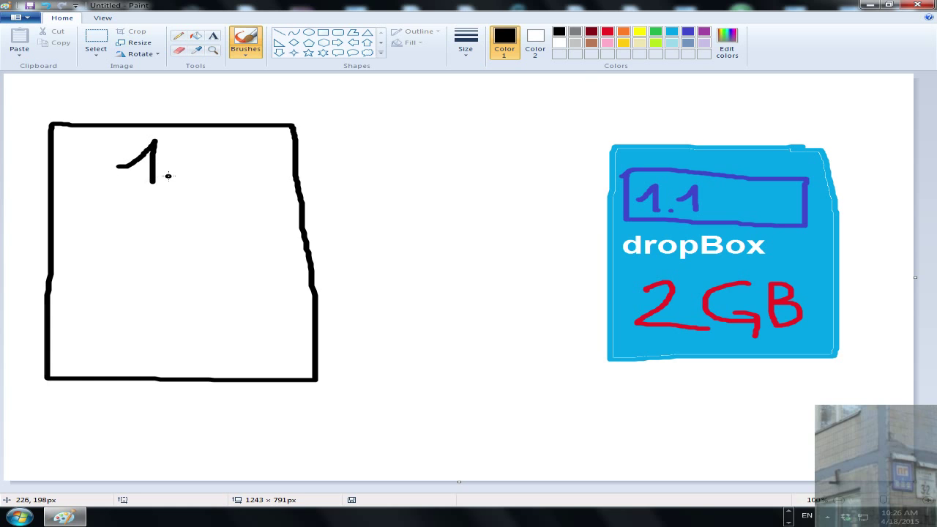
left_click_drag(176, 154, 219, 176)
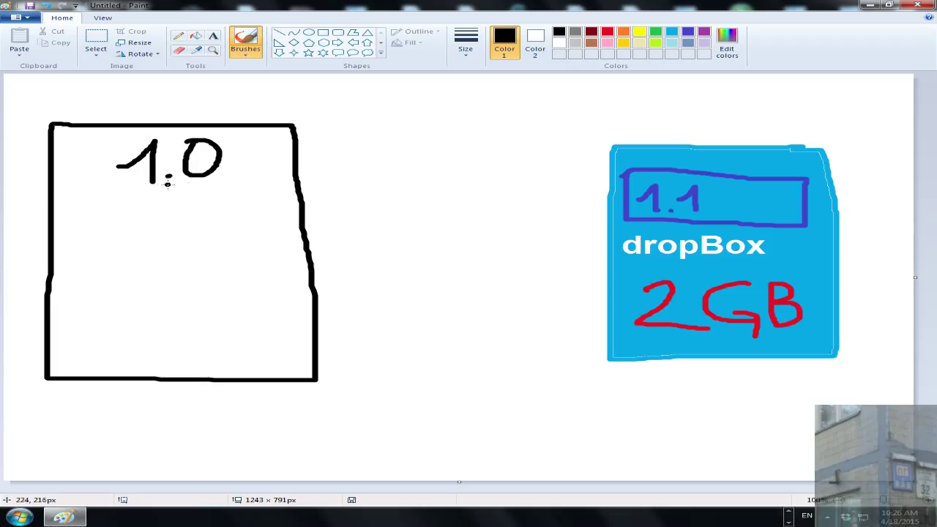
mouse_move(234, 162)
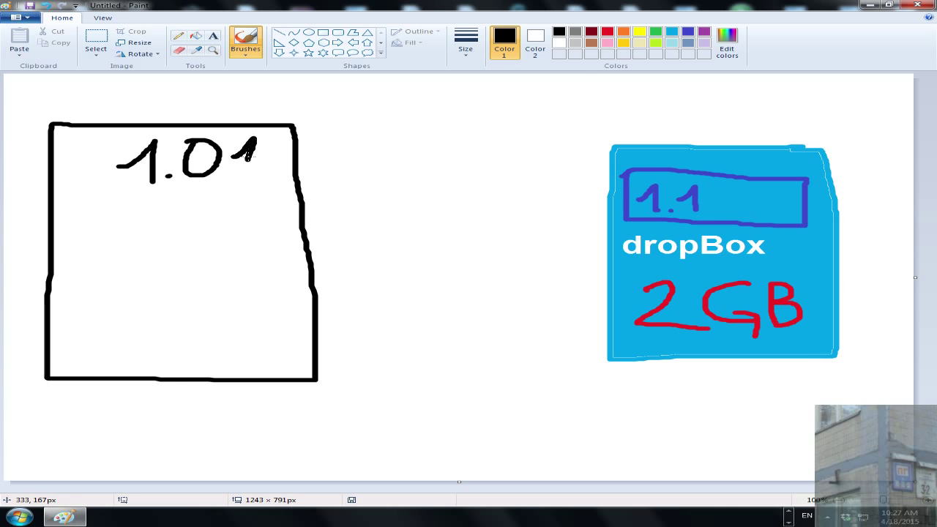
left_click_drag(132, 189, 220, 189)
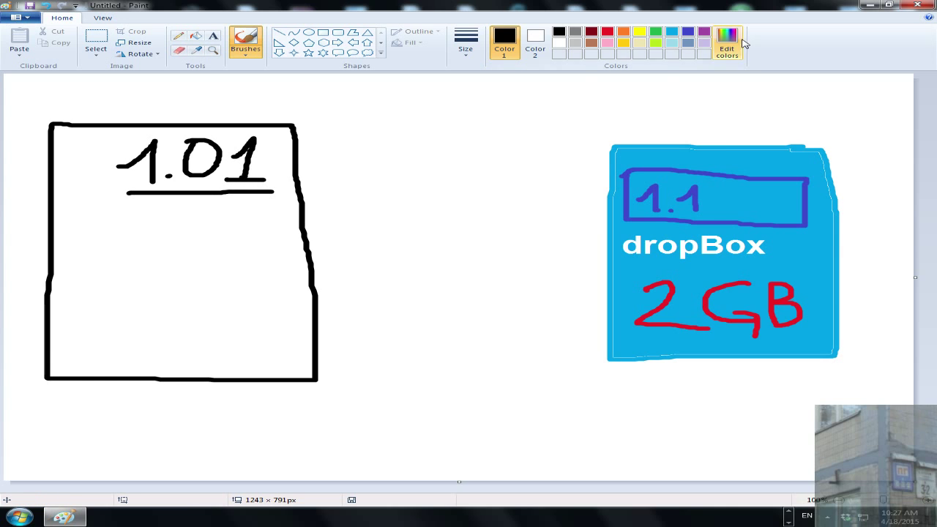
mouse_move(617, 47)
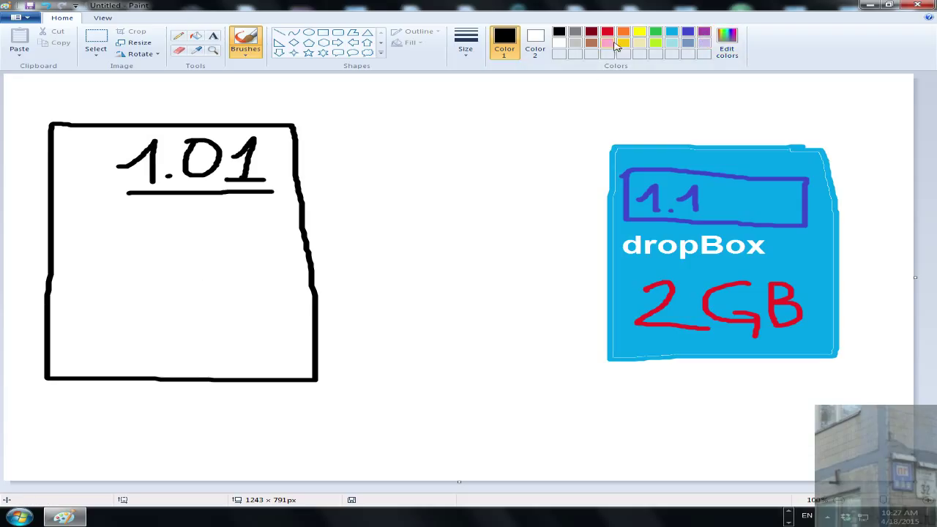
left_click_drag(114, 322, 246, 315)
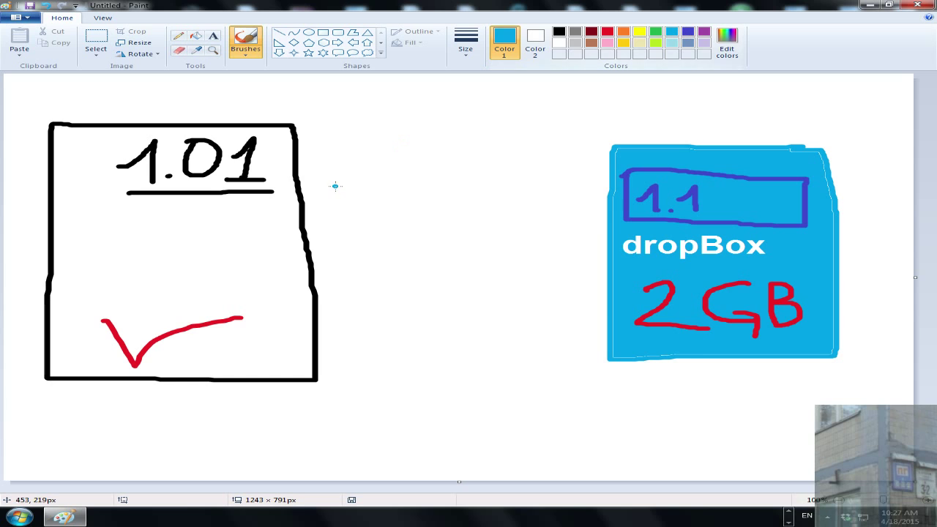
Sketch a blue arrow from 1.01 to the Dropbox card, then remove it
left_click_drag(276, 158, 413, 161)
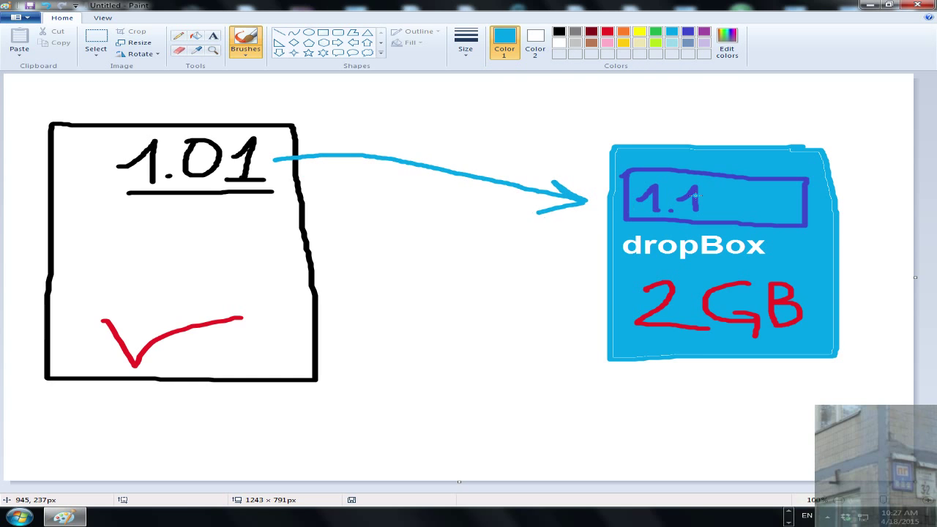
mouse_move(685, 209)
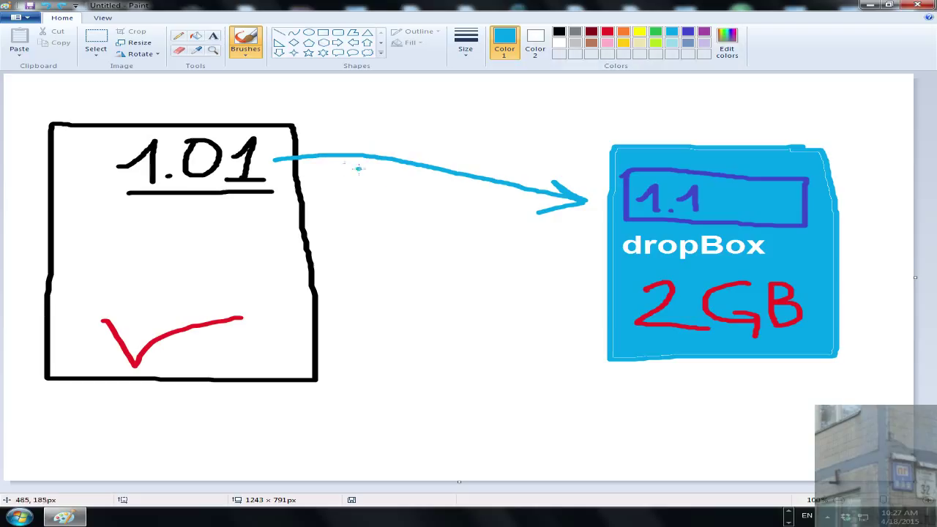
mouse_move(390, 182)
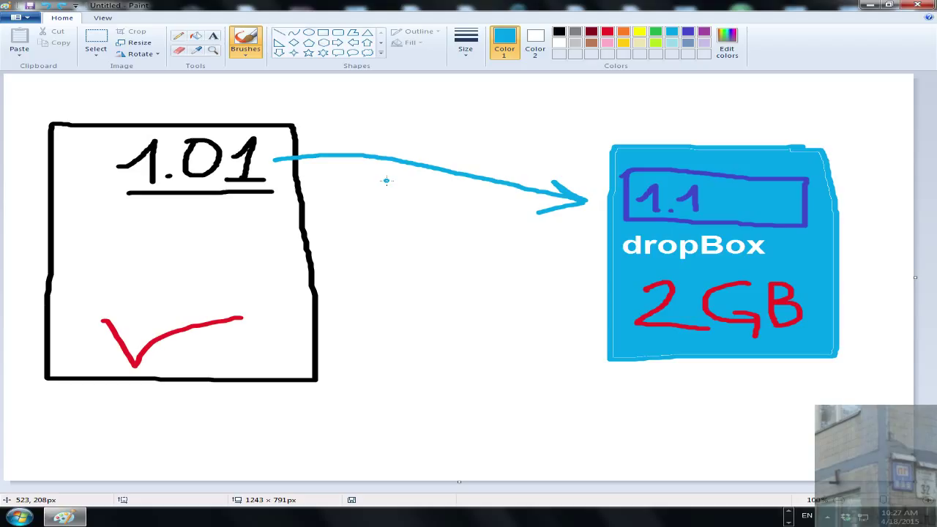
mouse_move(359, 171)
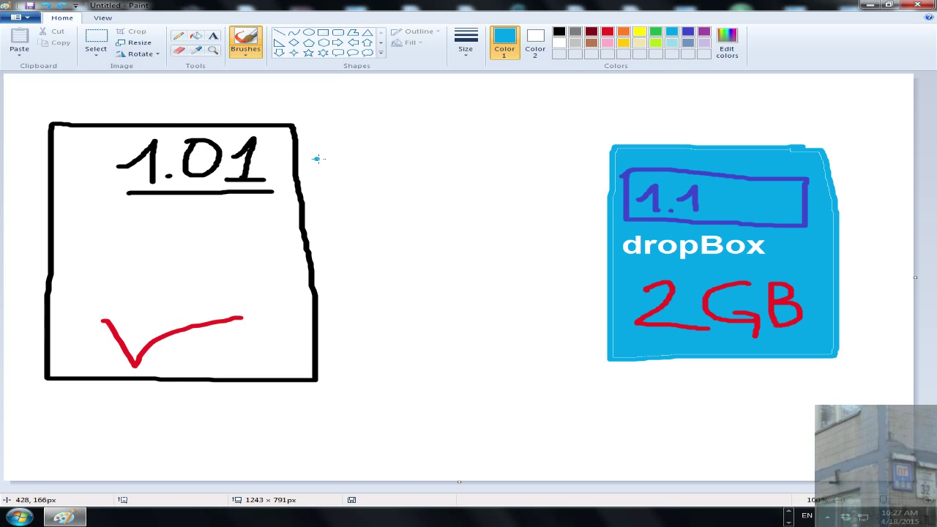
left_click_drag(315, 158, 559, 205)
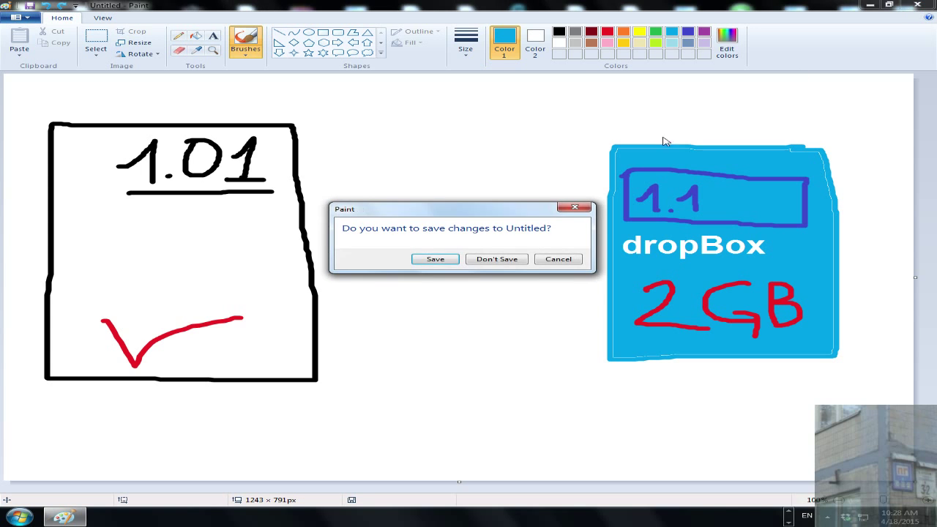
Choose Don't Save to close Paint without keeping the drawing
left_click(496, 258)
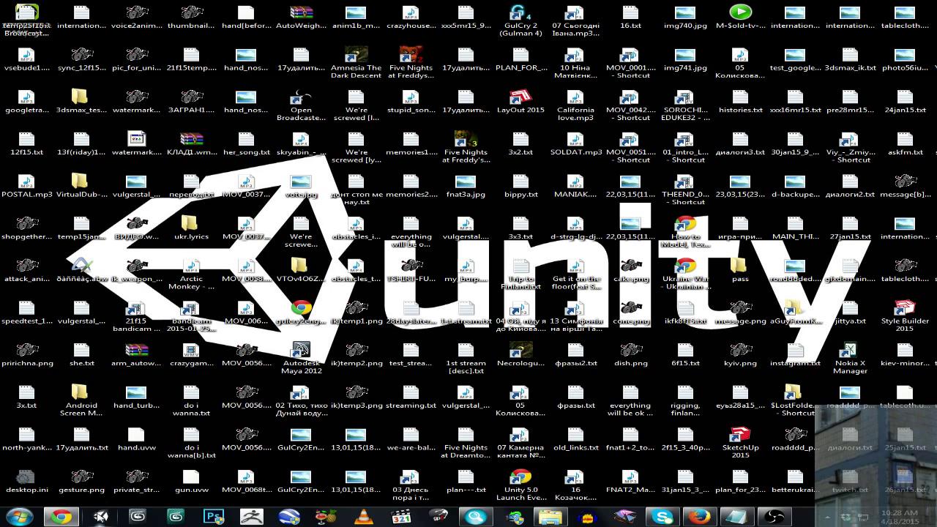
Start Unity 5 so the launcher lists the existing projects
left_click(410, 351)
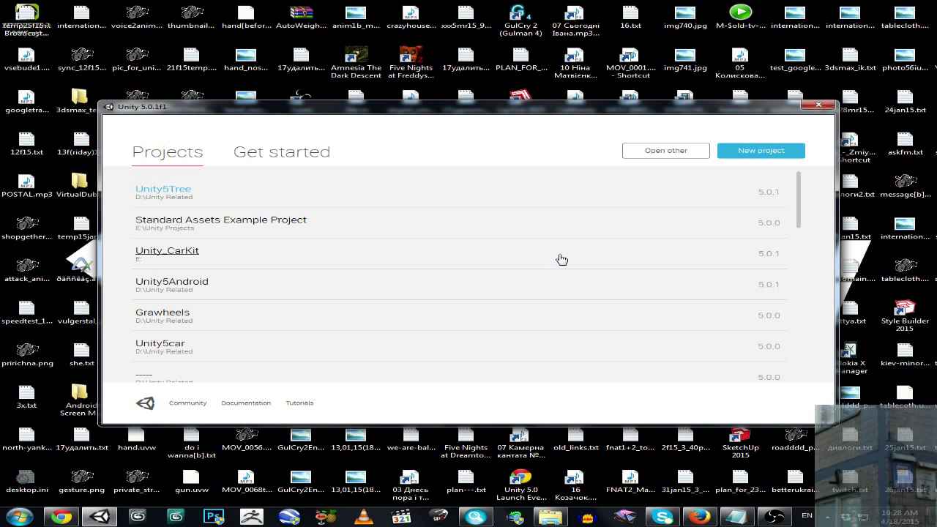
mouse_move(521, 164)
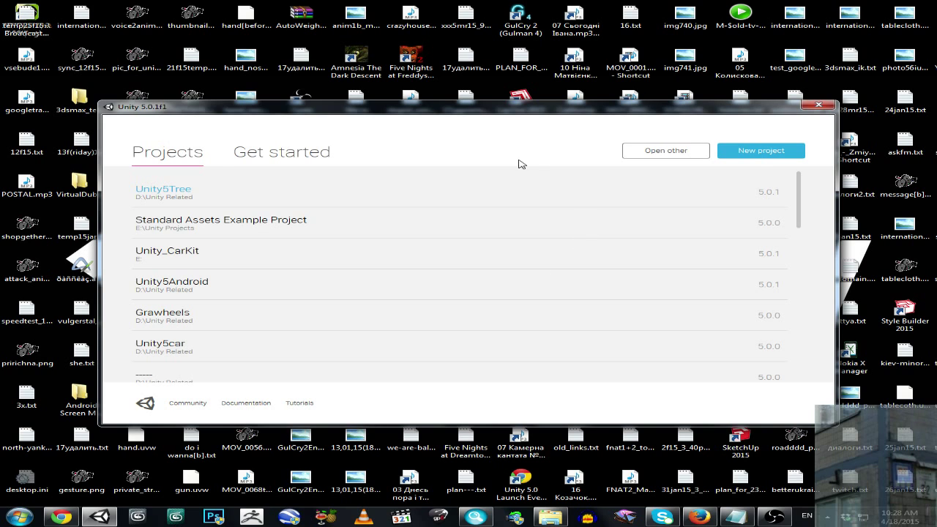
Create a new 3D project named 'Unity Auto Update' in D:\Unity Related
left_click(762, 149)
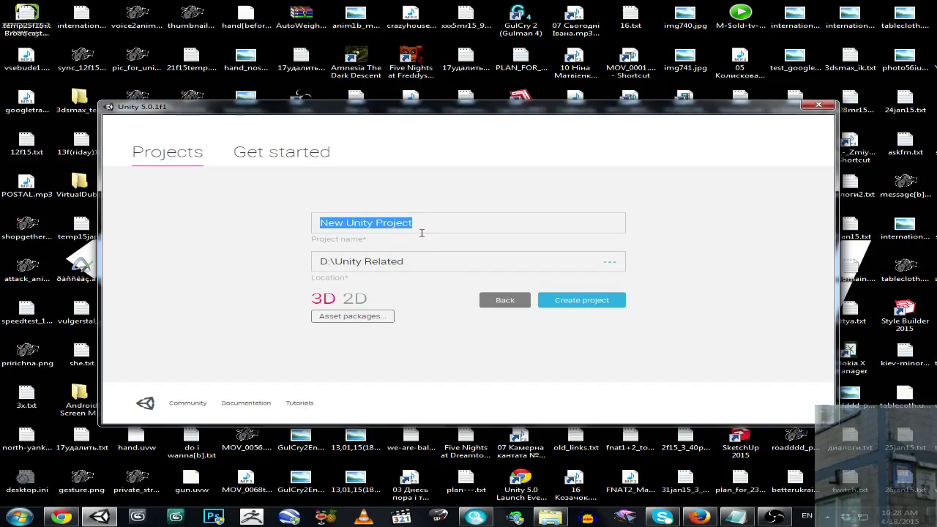
type("Unity Auto U")
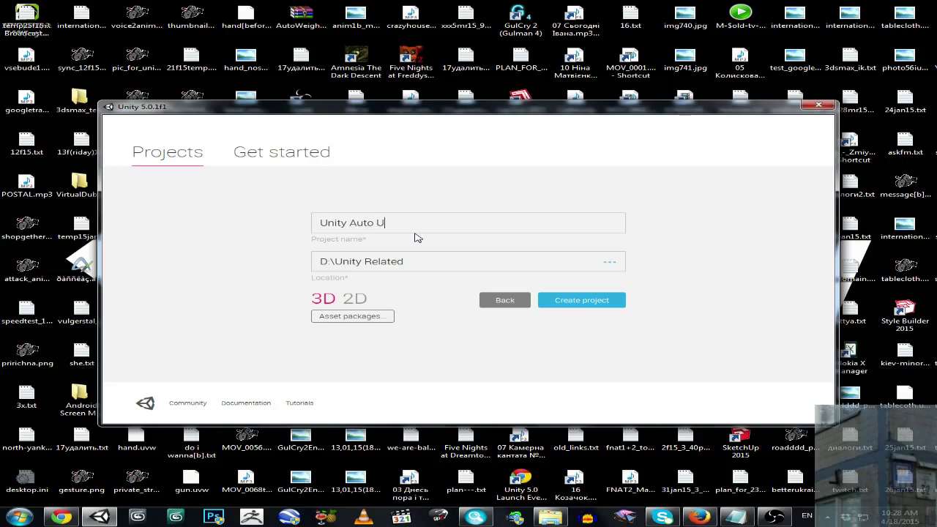
type("pdate")
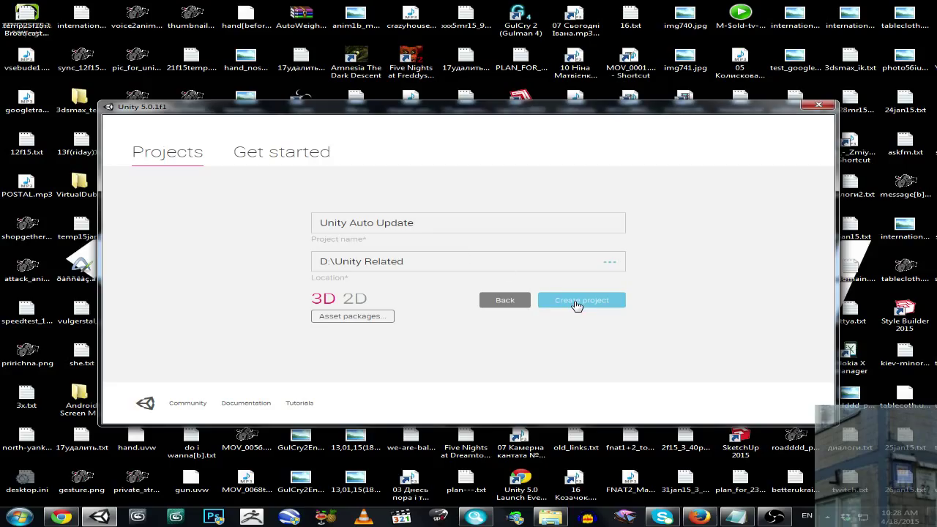
left_click(469, 223)
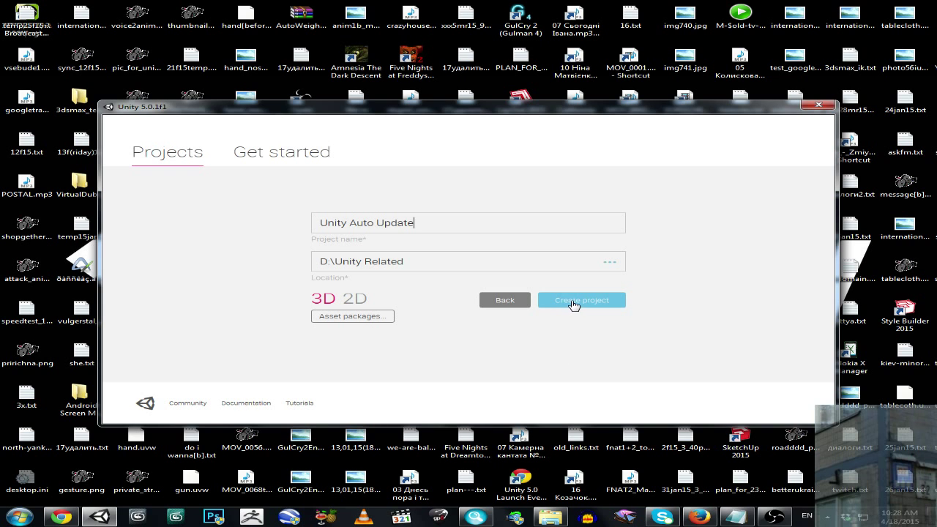
left_click(582, 300)
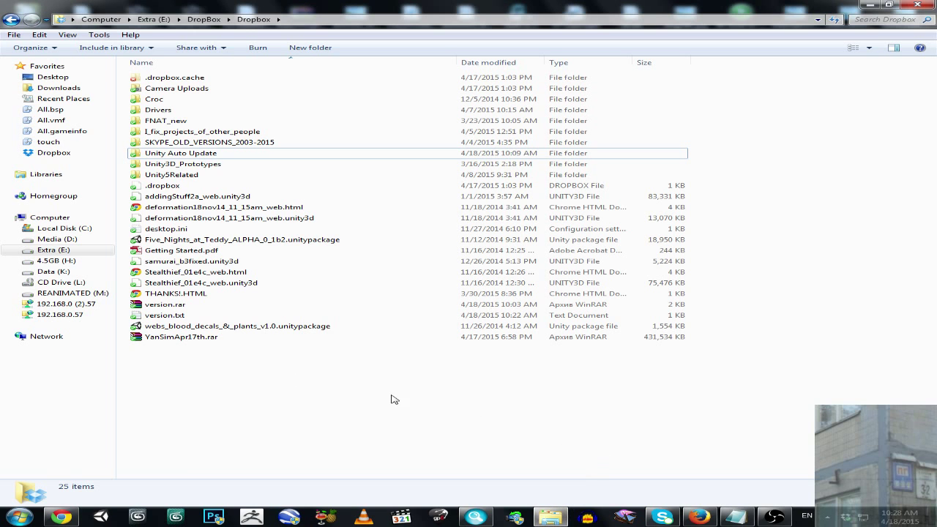
Open version.txt from the Dropbox folder in Notepad and set it to 1.01
left_click(166, 317)
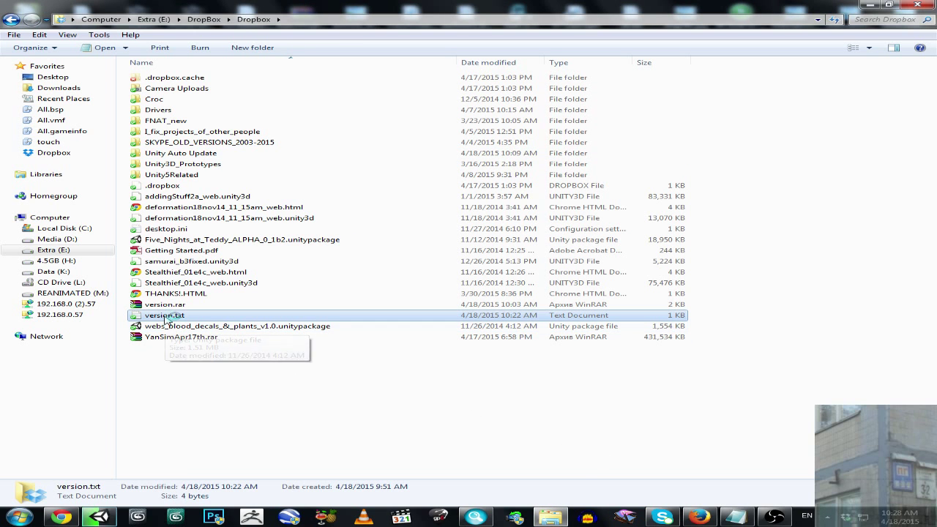
mouse_move(170, 319)
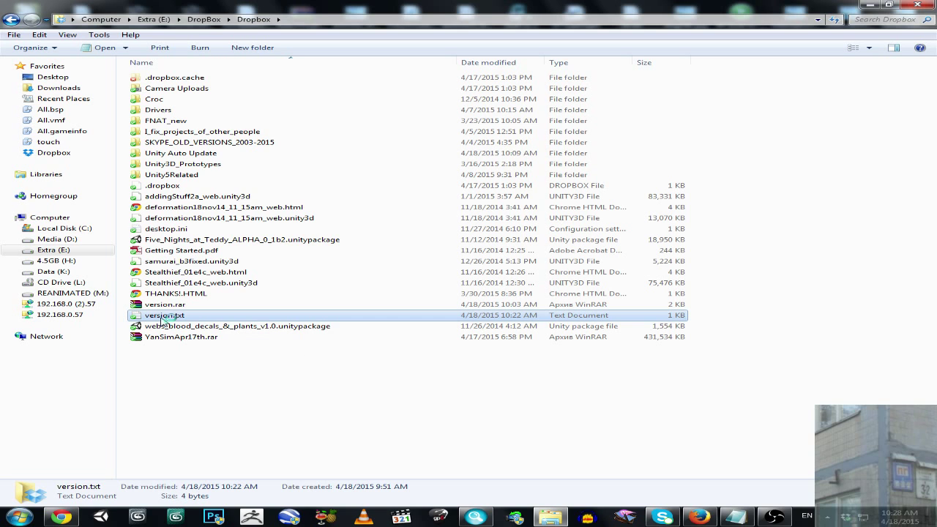
double_click(164, 314)
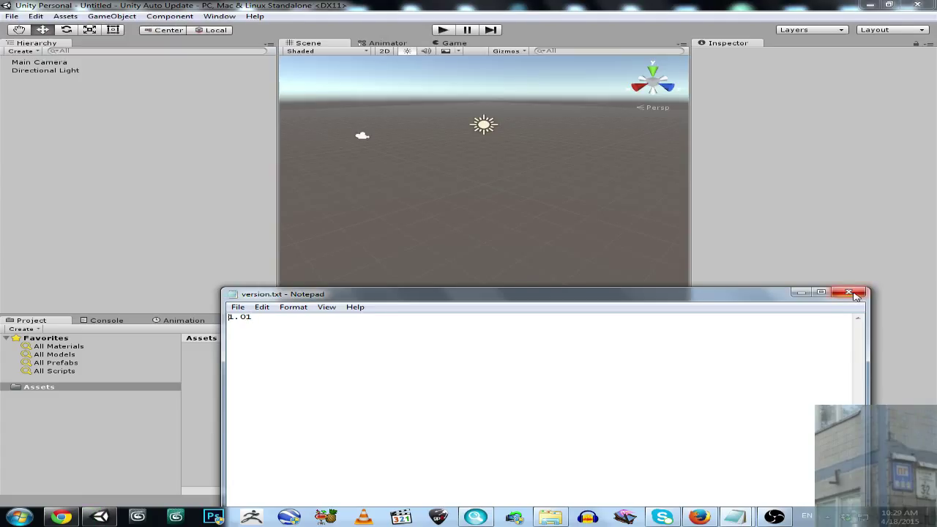
mouse_move(834, 295)
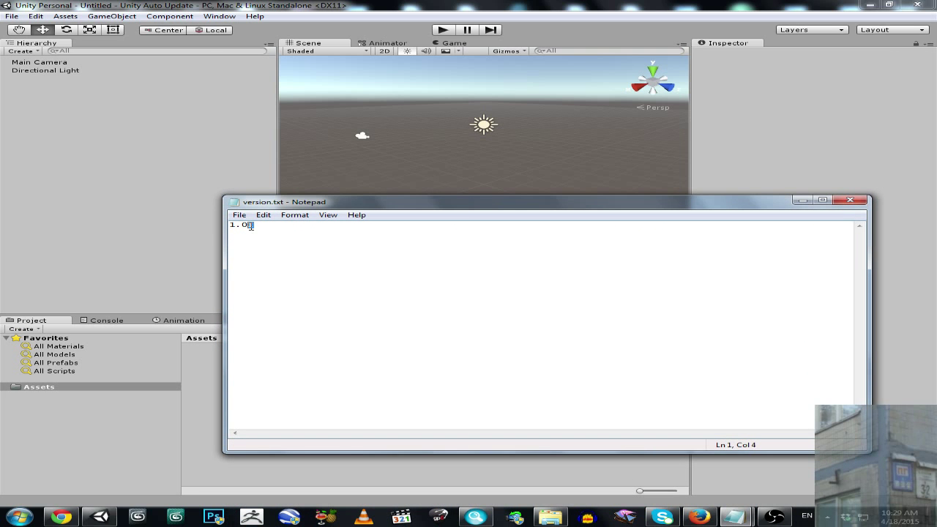
type("0")
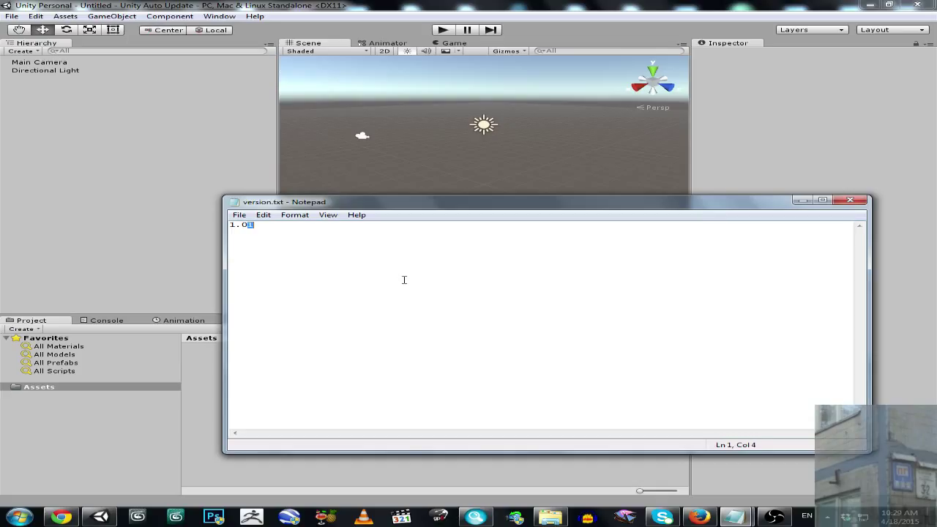
type("1")
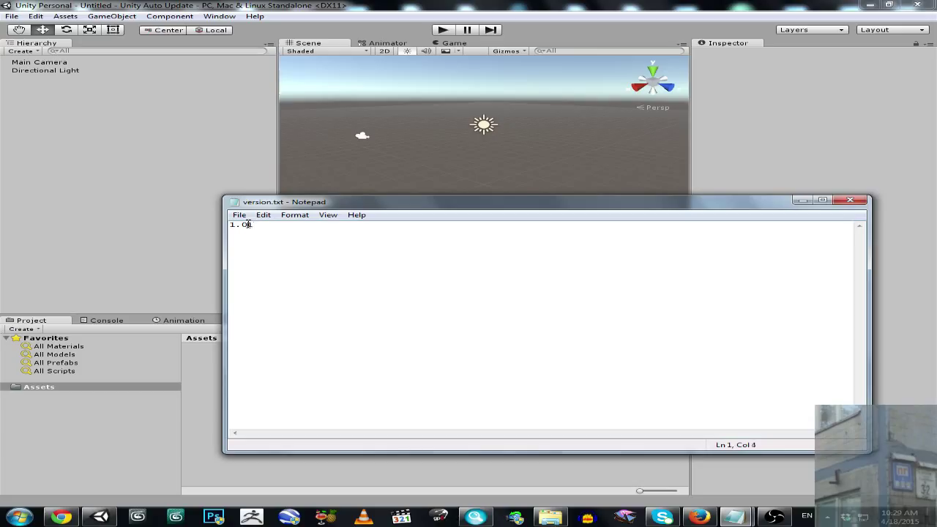
type("1")
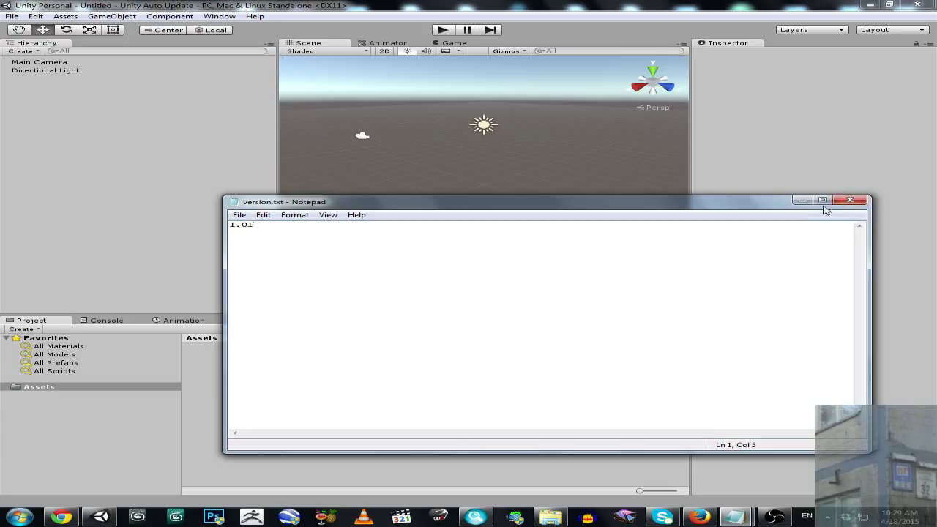
Close Notepad and create an empty GameObject to carry the AutoUpdater script
left_click(849, 199)
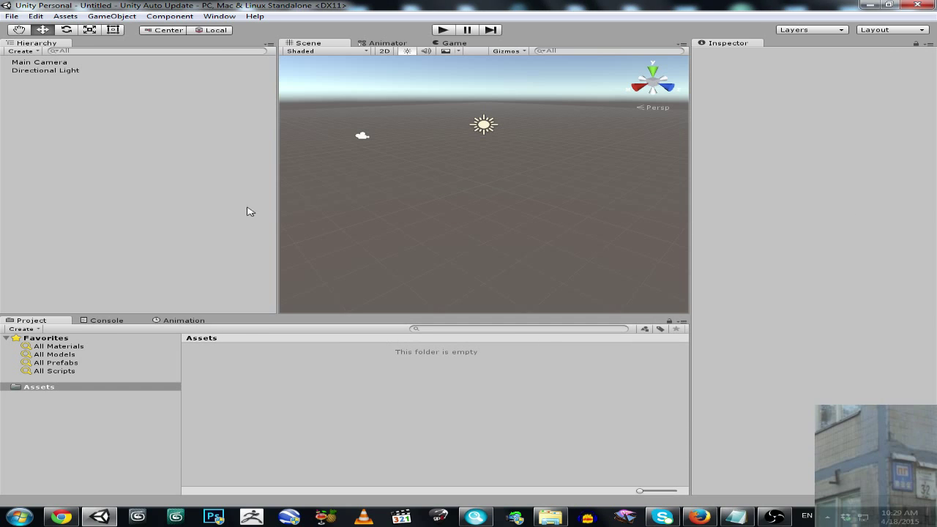
mouse_move(383, 135)
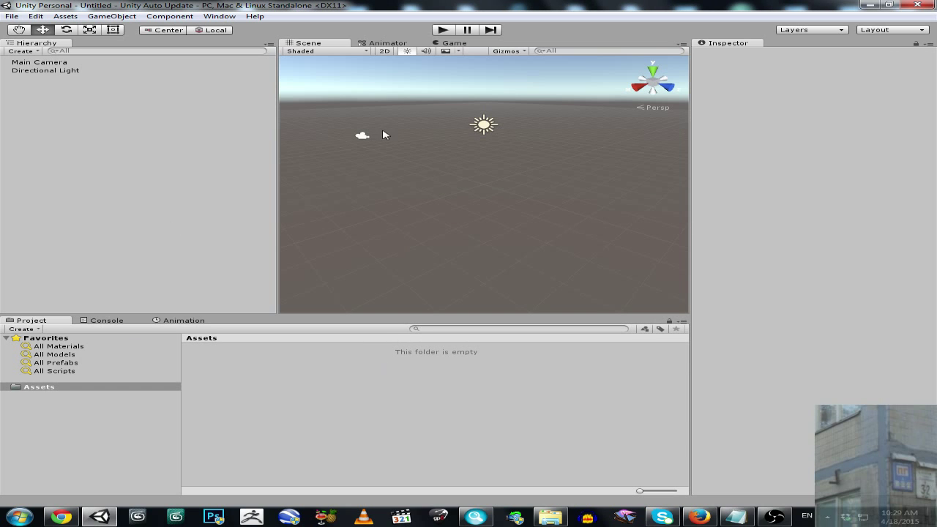
left_click(44, 72)
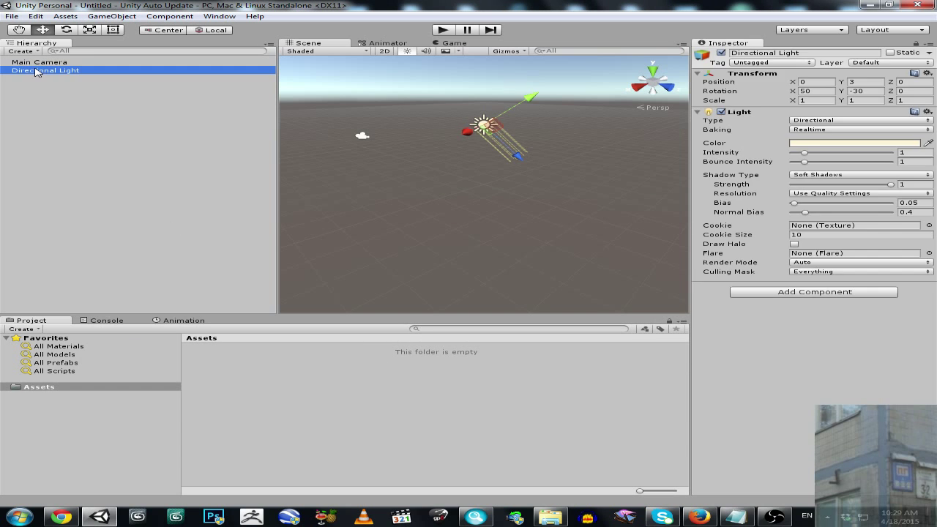
left_click(112, 16)
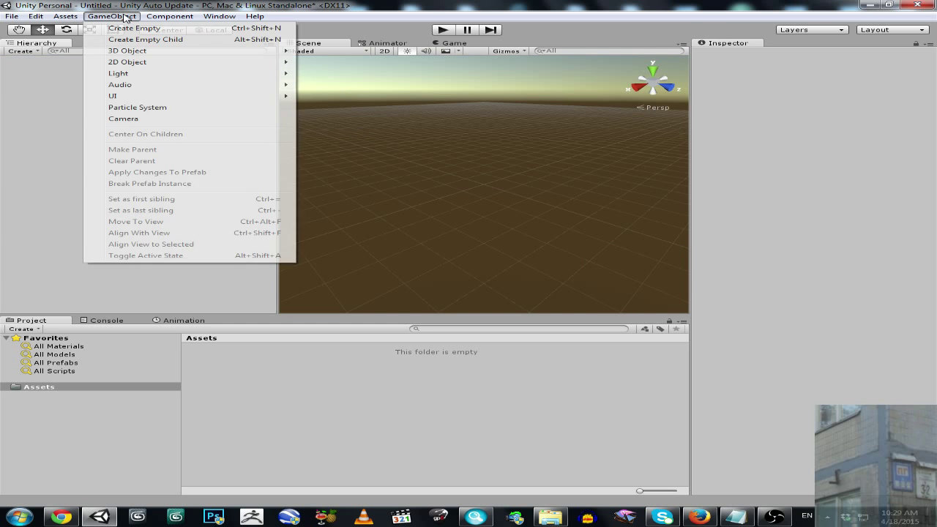
left_click(135, 27)
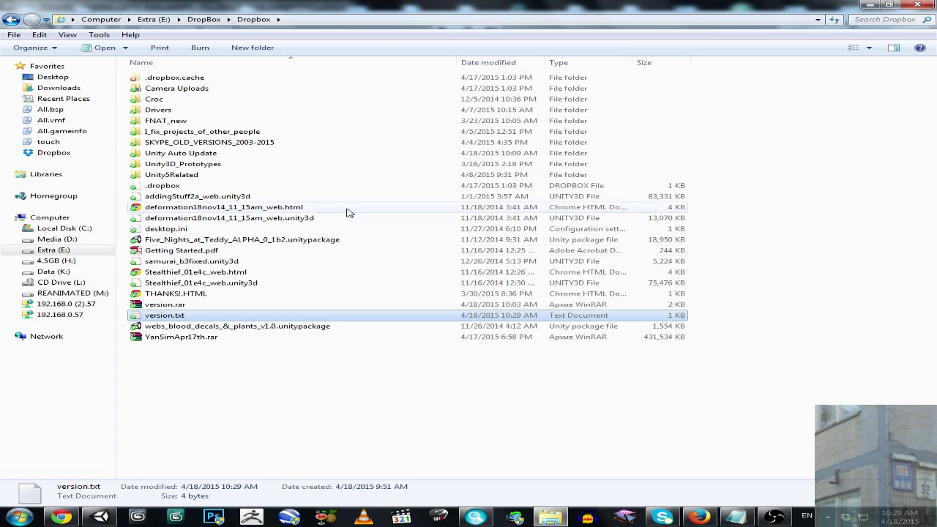
double_click(181, 152)
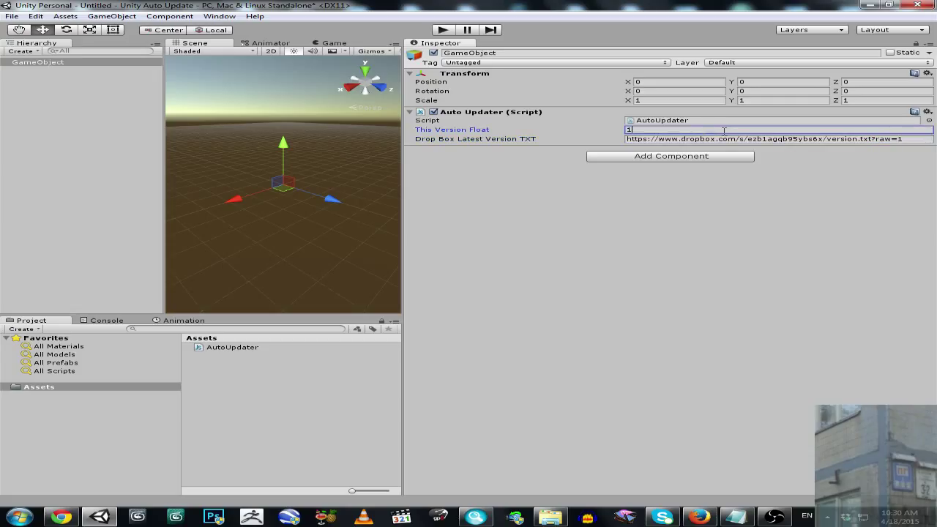
Select the current version number in version.txt, which reads 1.01
type(".01")
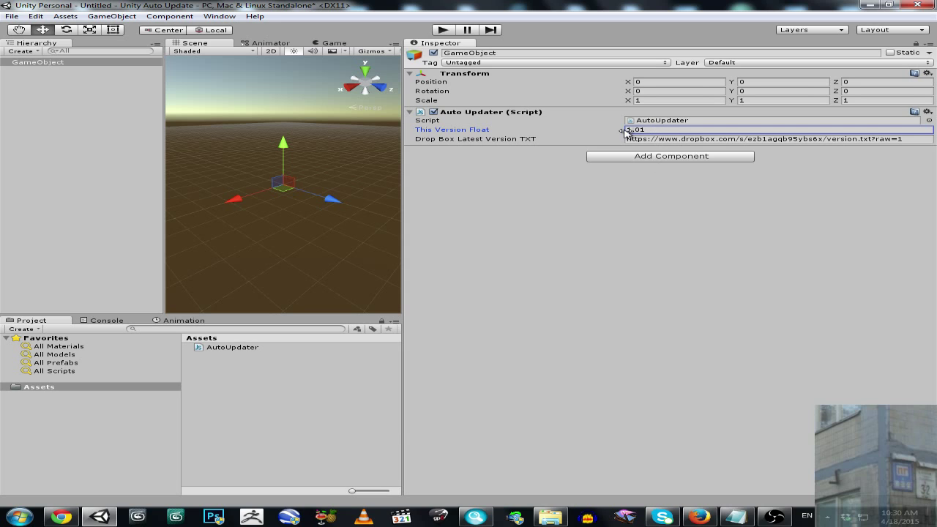
double_click(643, 129)
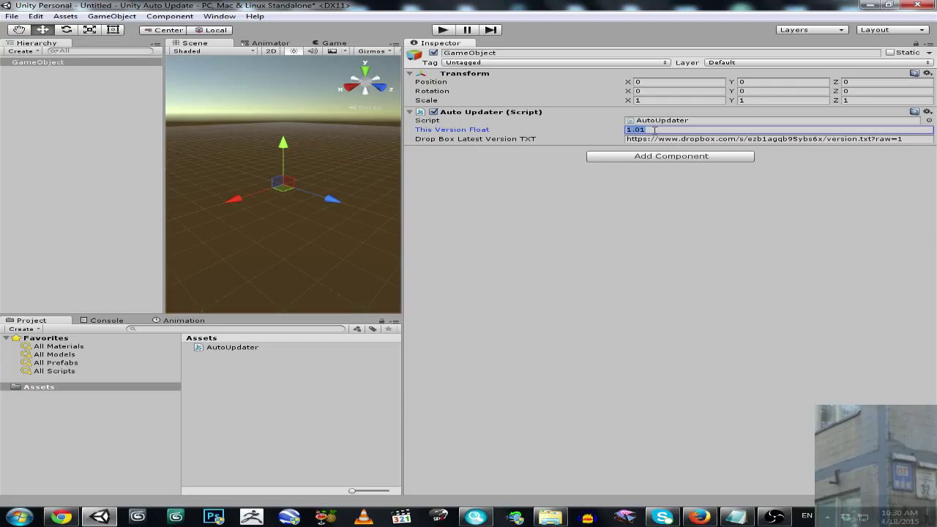
mouse_move(604, 127)
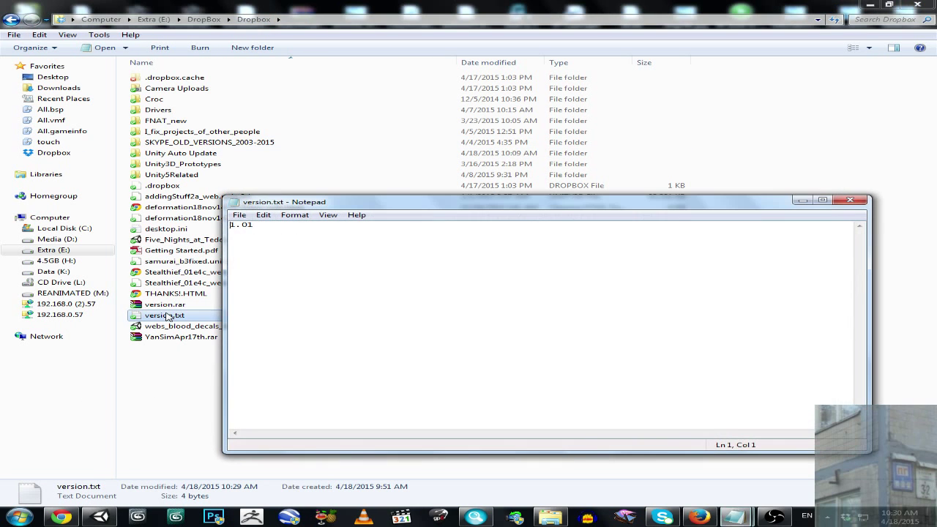
Play the scene so the console logs "You have the latest version of the game", then go back to version.txt
left_click(850, 199)
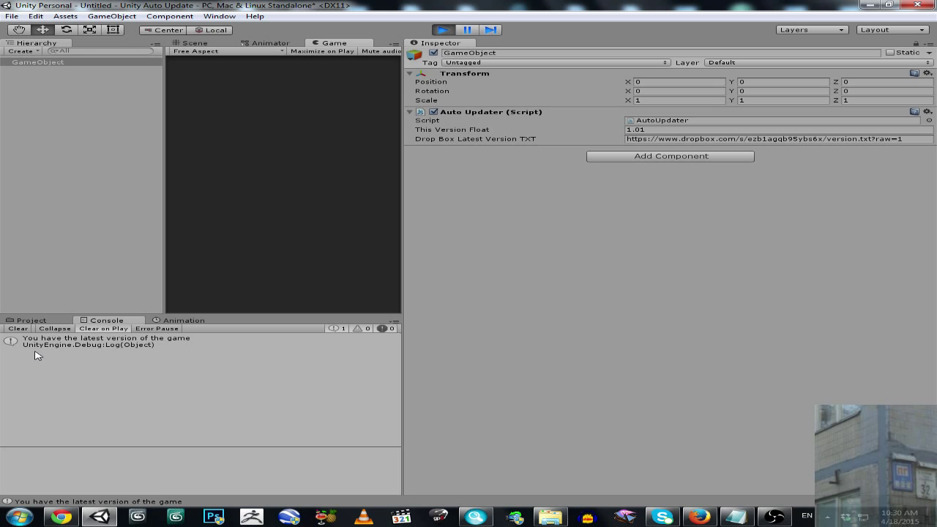
mouse_move(94, 355)
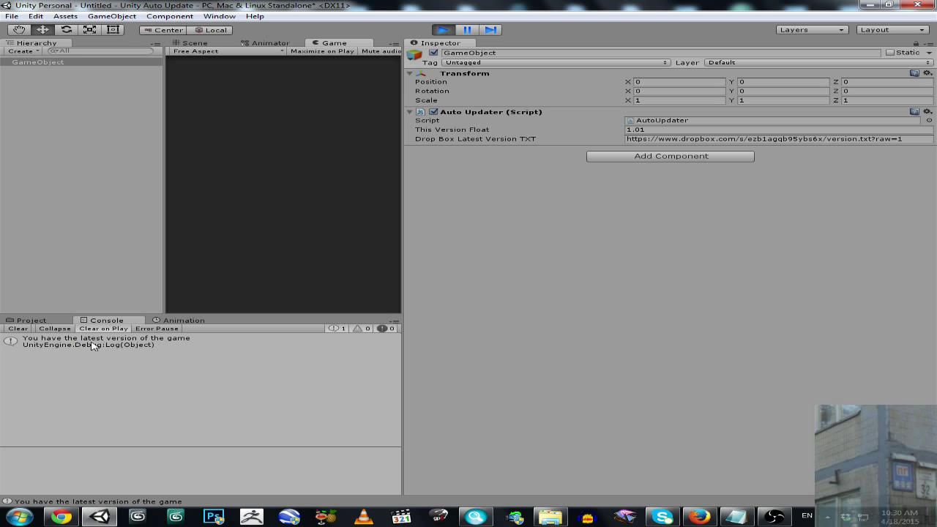
mouse_move(191, 346)
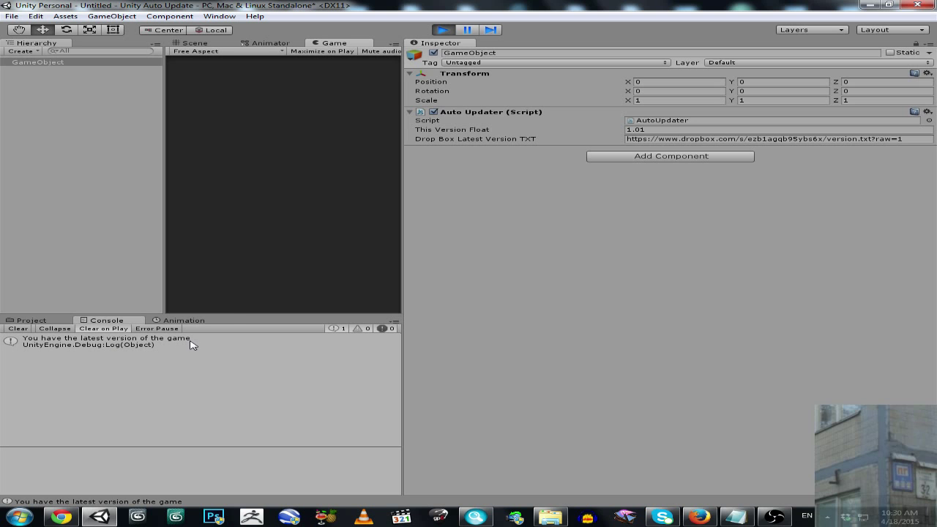
left_click(196, 43)
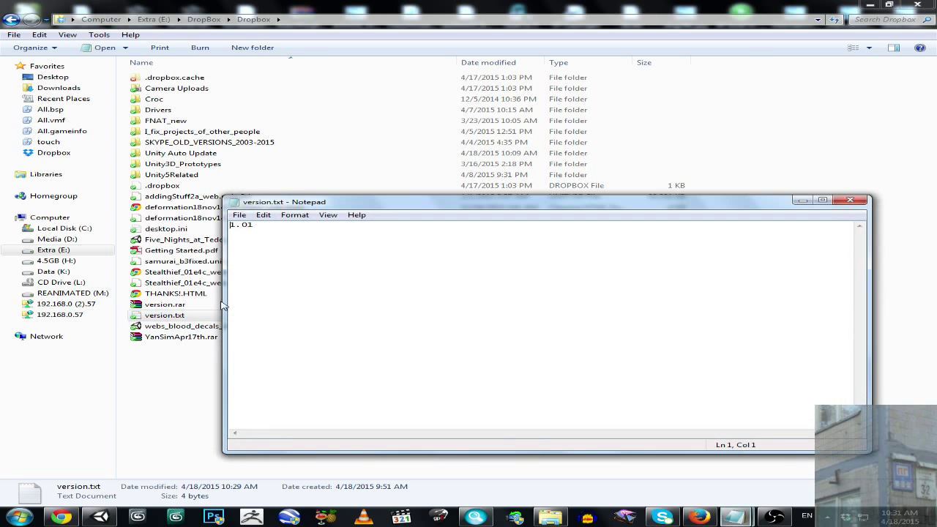
Change the version number in version.txt and replay so the console logs an outdated version
double_click(246, 226)
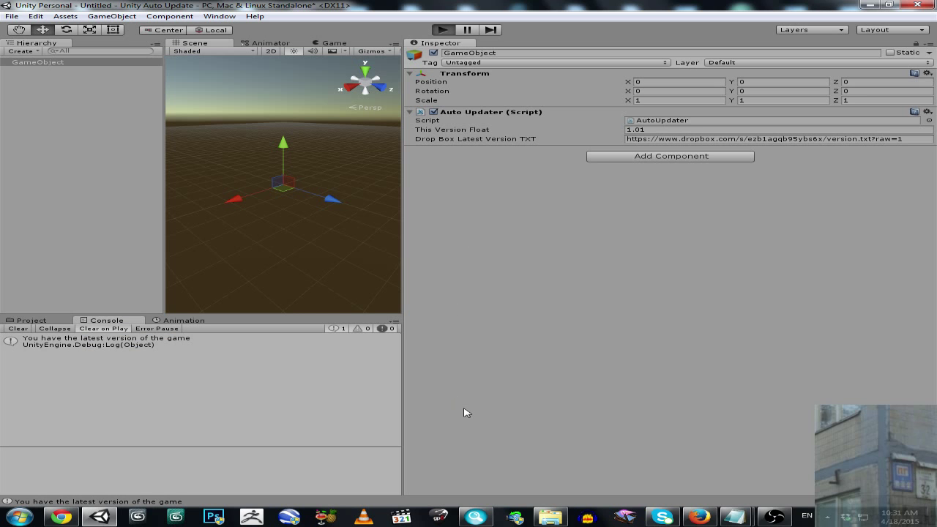
left_click(448, 24)
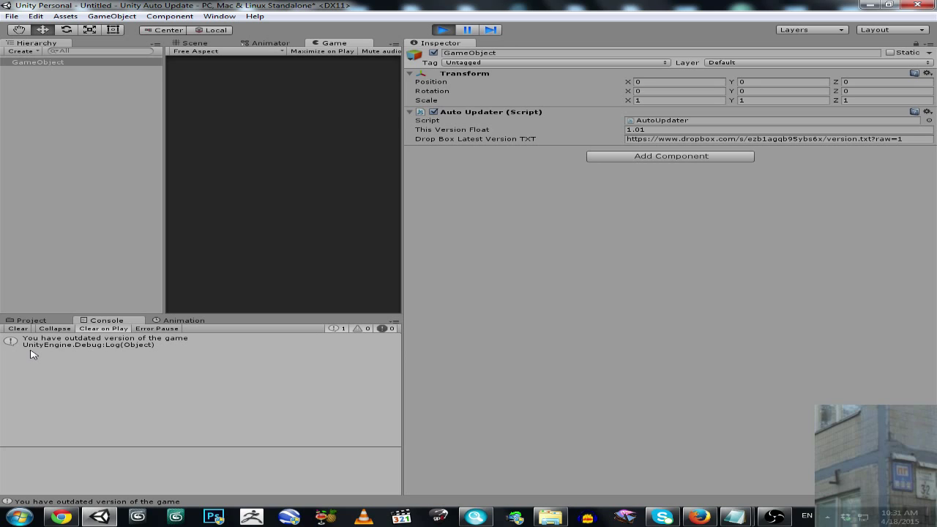
mouse_move(190, 353)
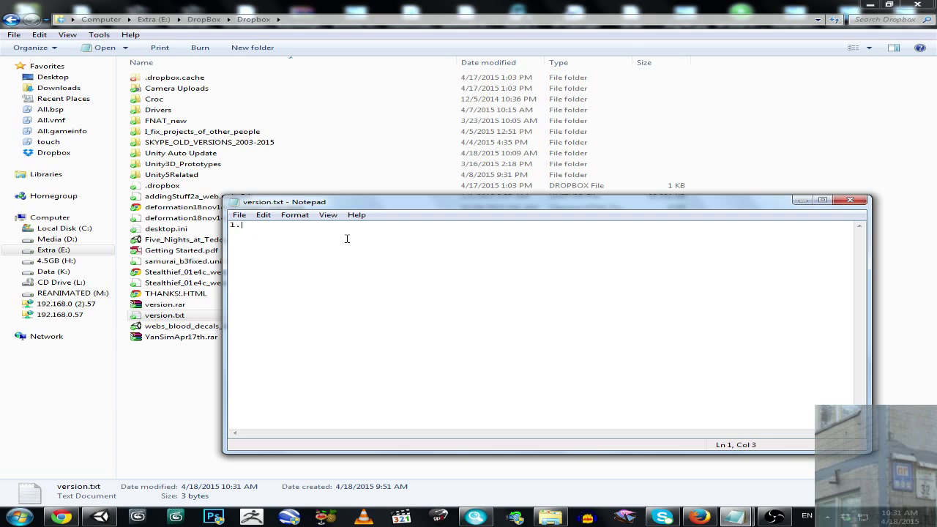
Run the updater with malformed version text so the console throws a FormatException
type("0")
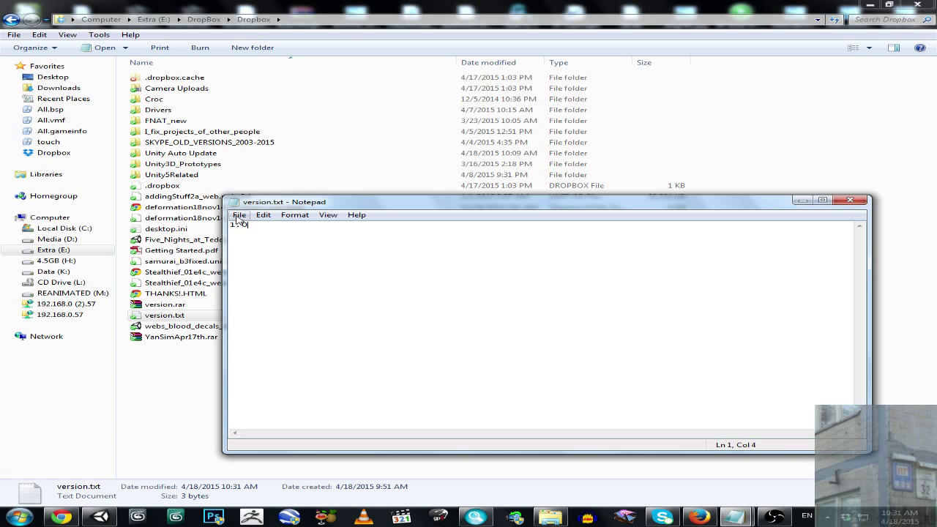
left_click(238, 214)
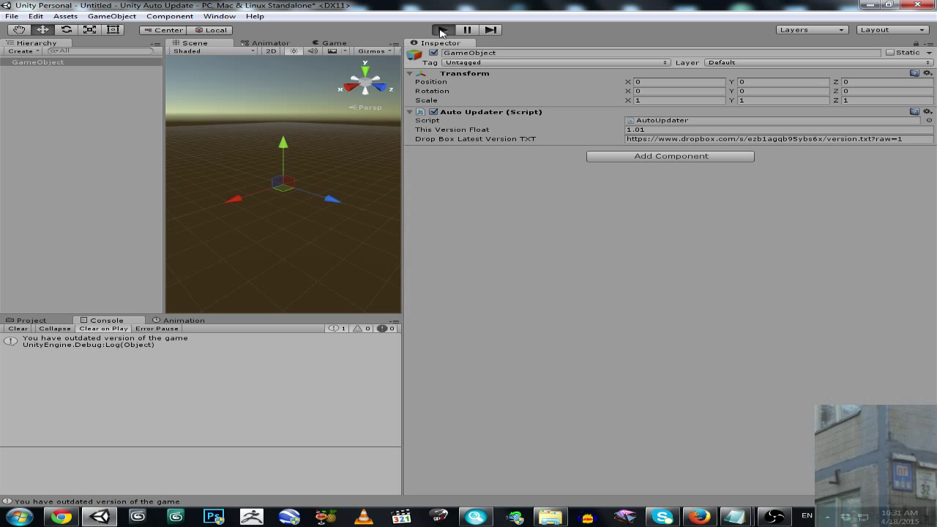
left_click(440, 29)
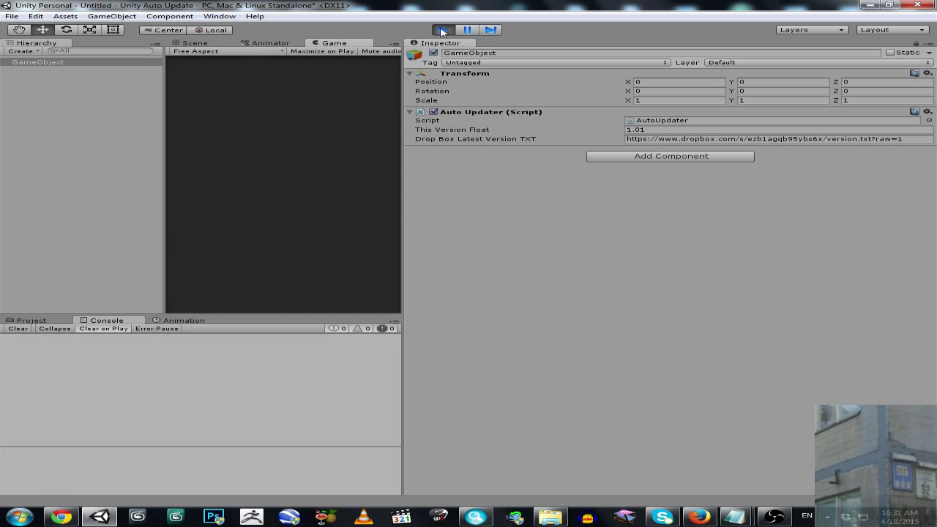
left_click(441, 29)
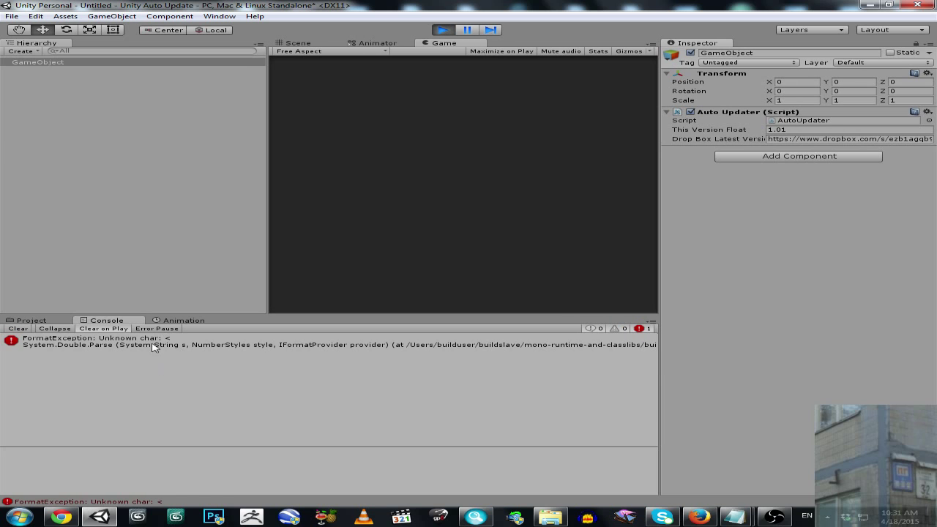
Return to version.txt and start restoring it to 1.01
left_click(292, 42)
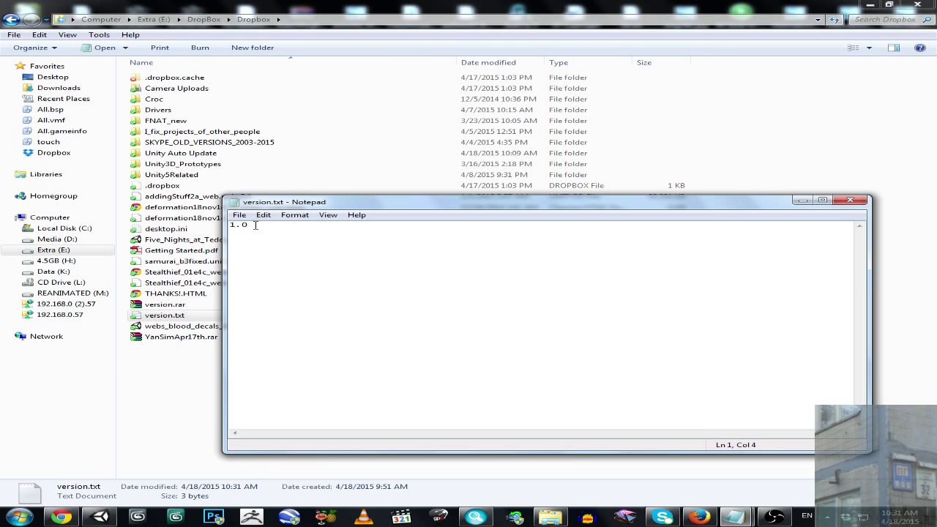
type("1")
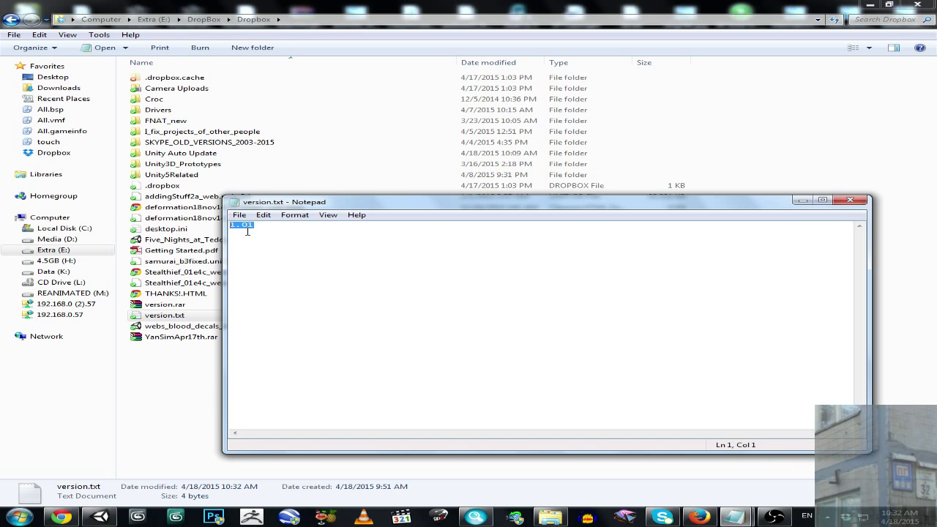
mouse_move(862, 272)
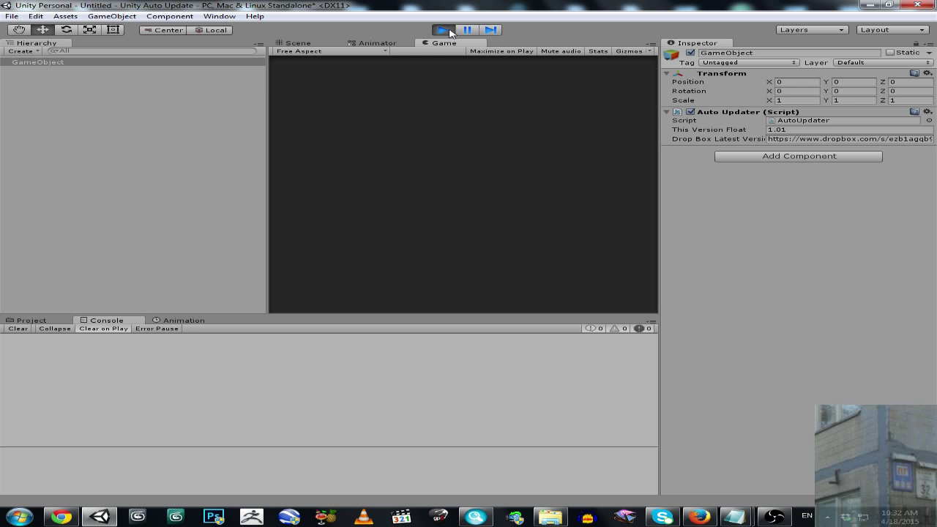
Replay the scene to confirm the latest-version message, stop it, and close version.txt
left_click(444, 30)
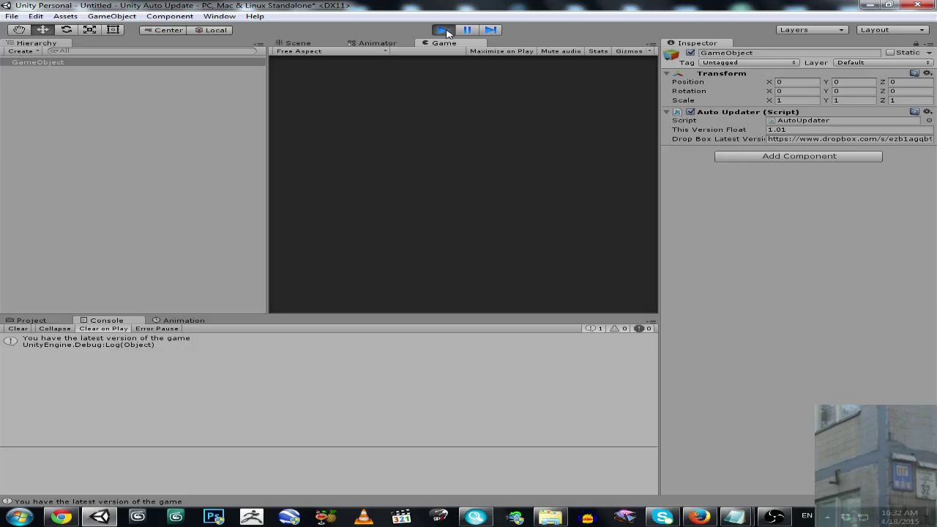
left_click(296, 42)
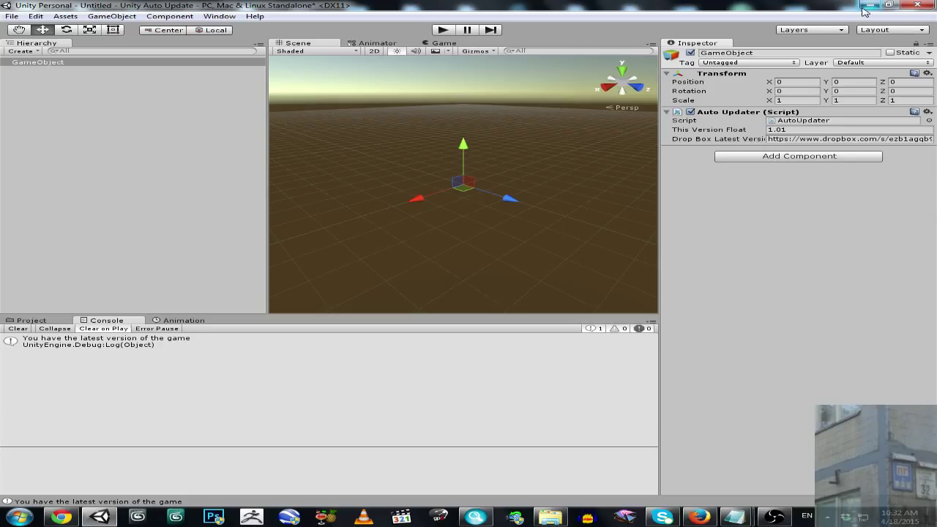
mouse_move(872, 6)
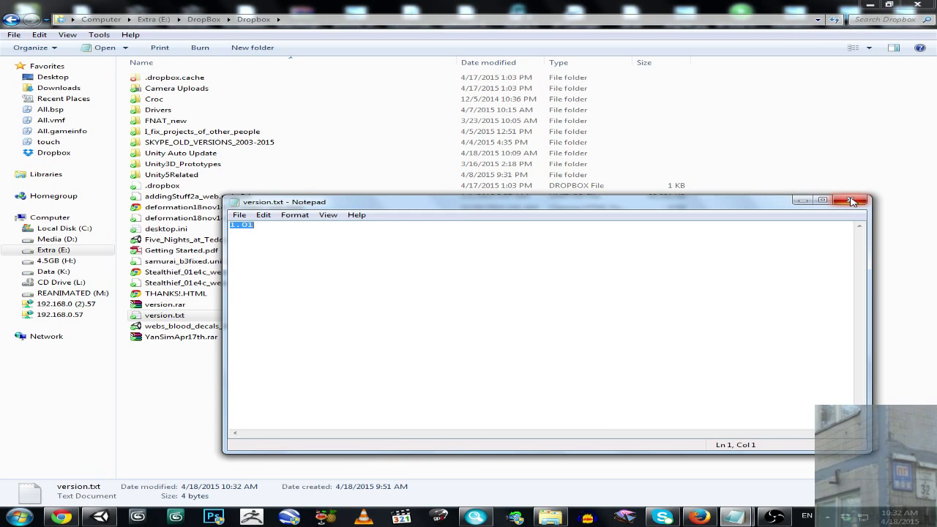
mouse_move(851, 200)
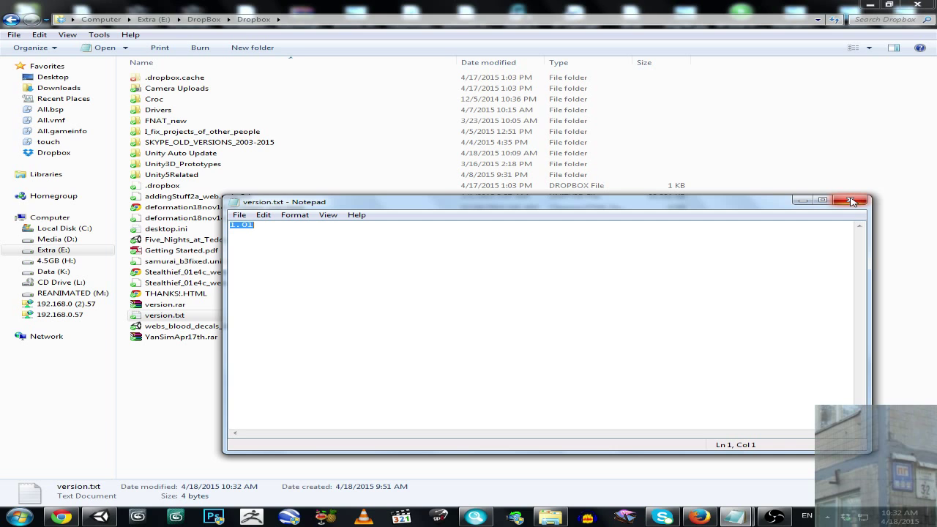
left_click(852, 199)
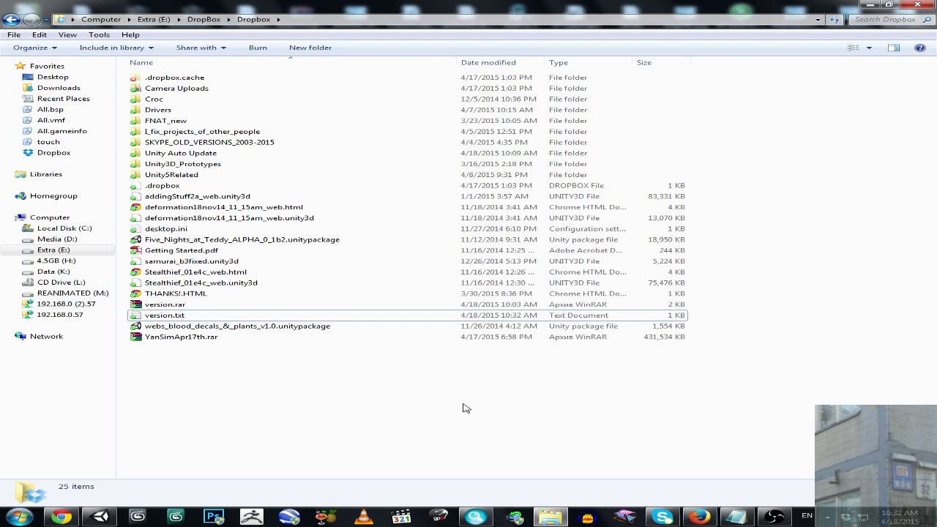
mouse_move(460, 402)
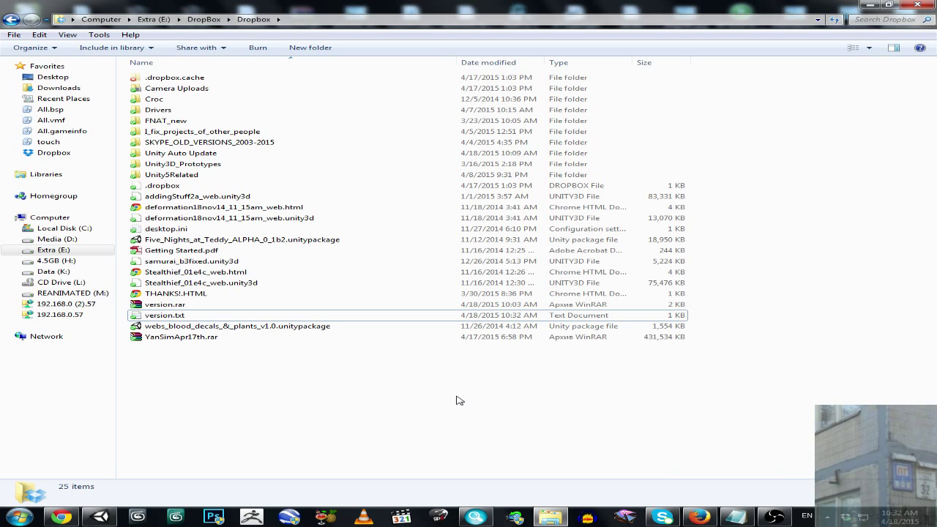
Bring up the untitled note with the Dropbox and adf.ly links and select all its text
double_click(161, 315)
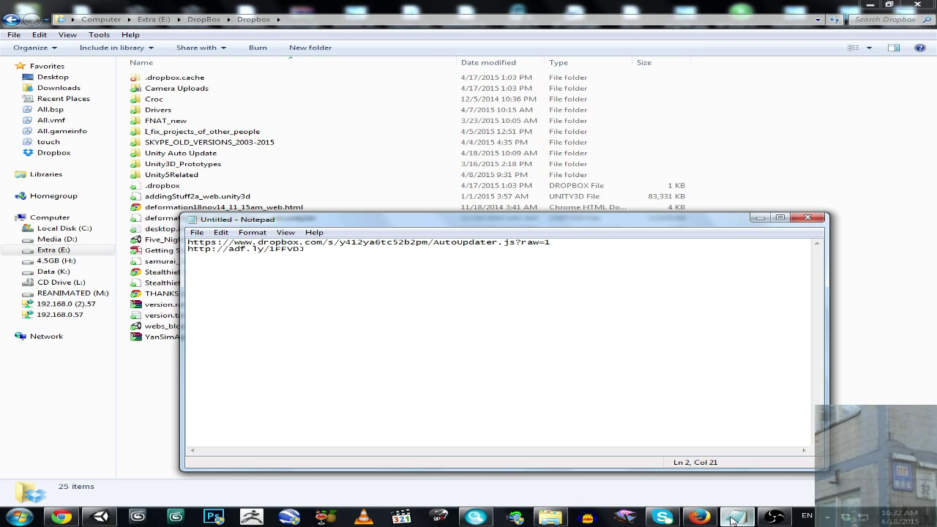
key("Ctrl+a")
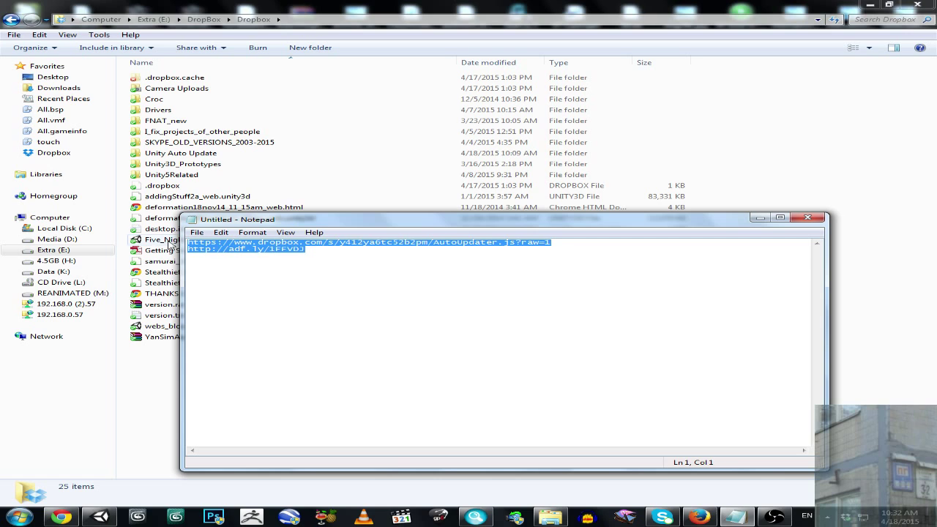
mouse_move(421, 252)
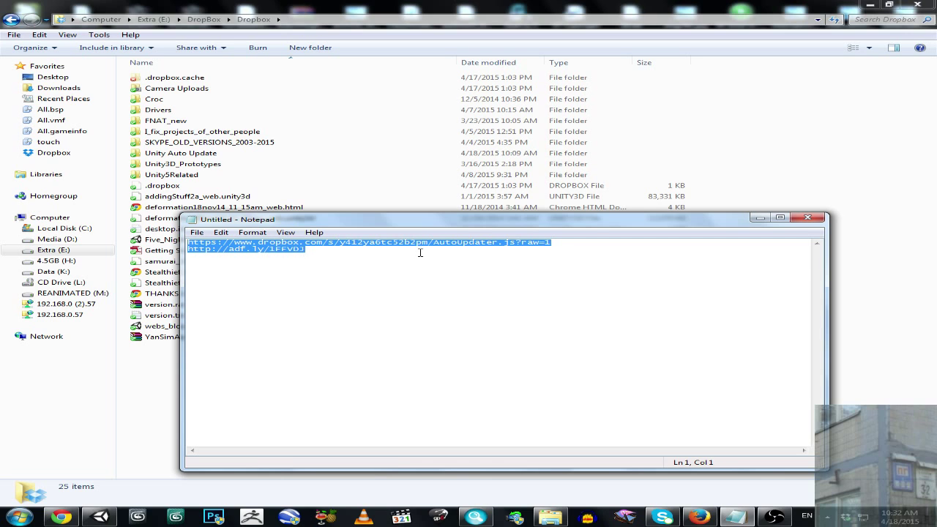
mouse_move(425, 249)
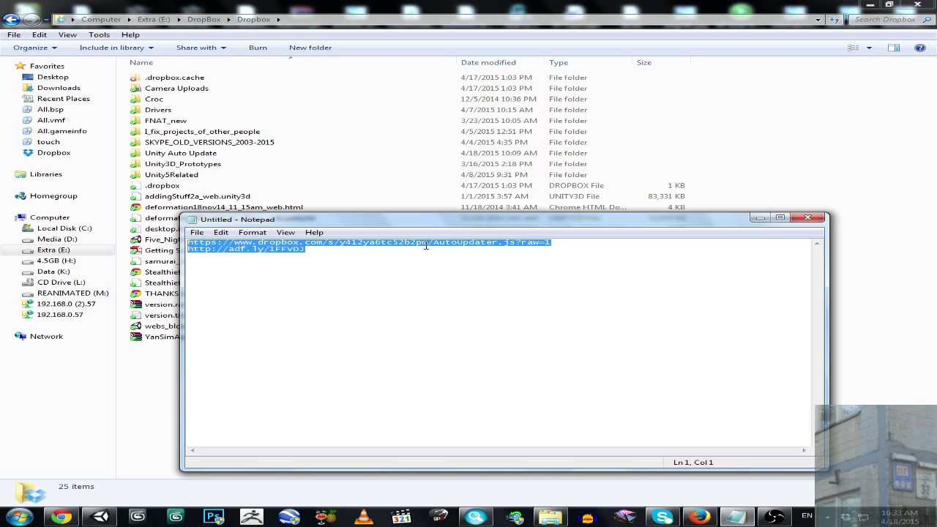
mouse_move(315, 254)
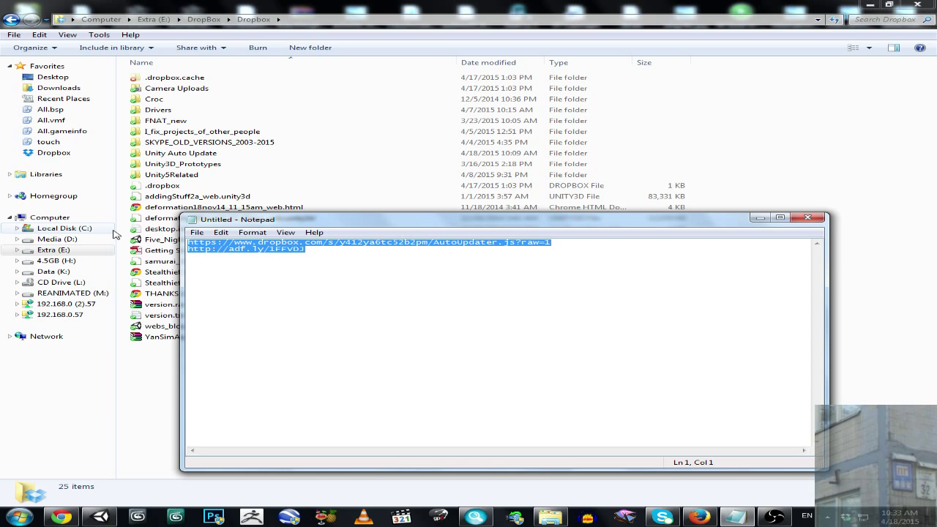
mouse_move(771, 510)
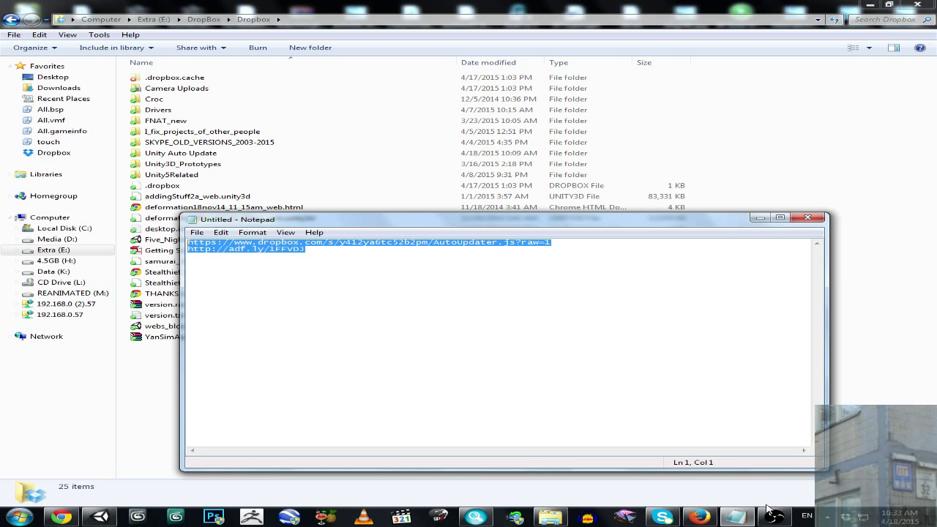